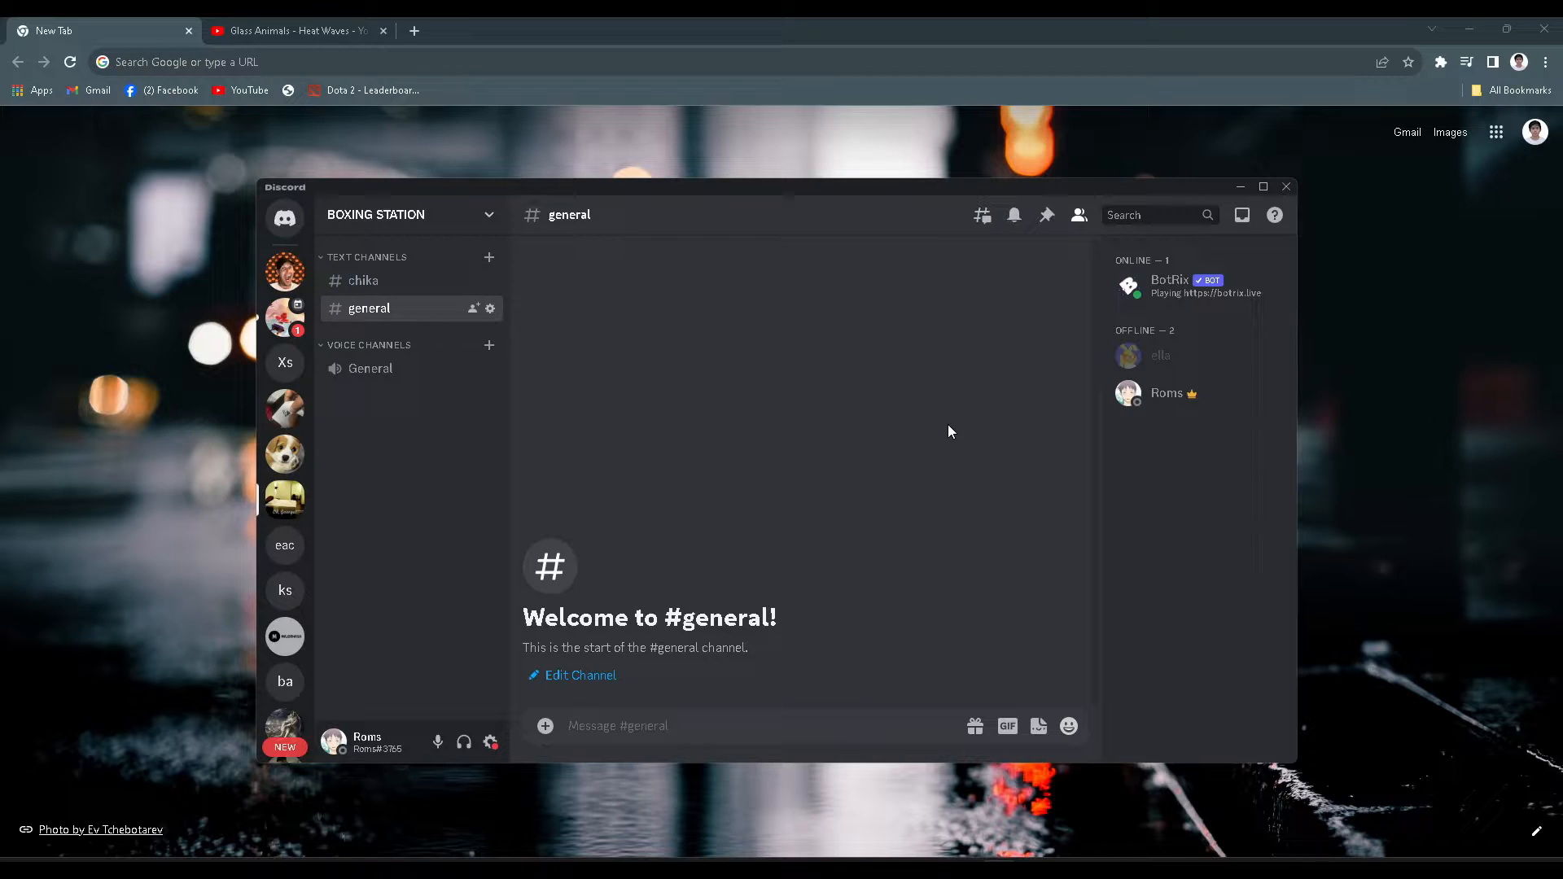
mouse_move(832, 312)
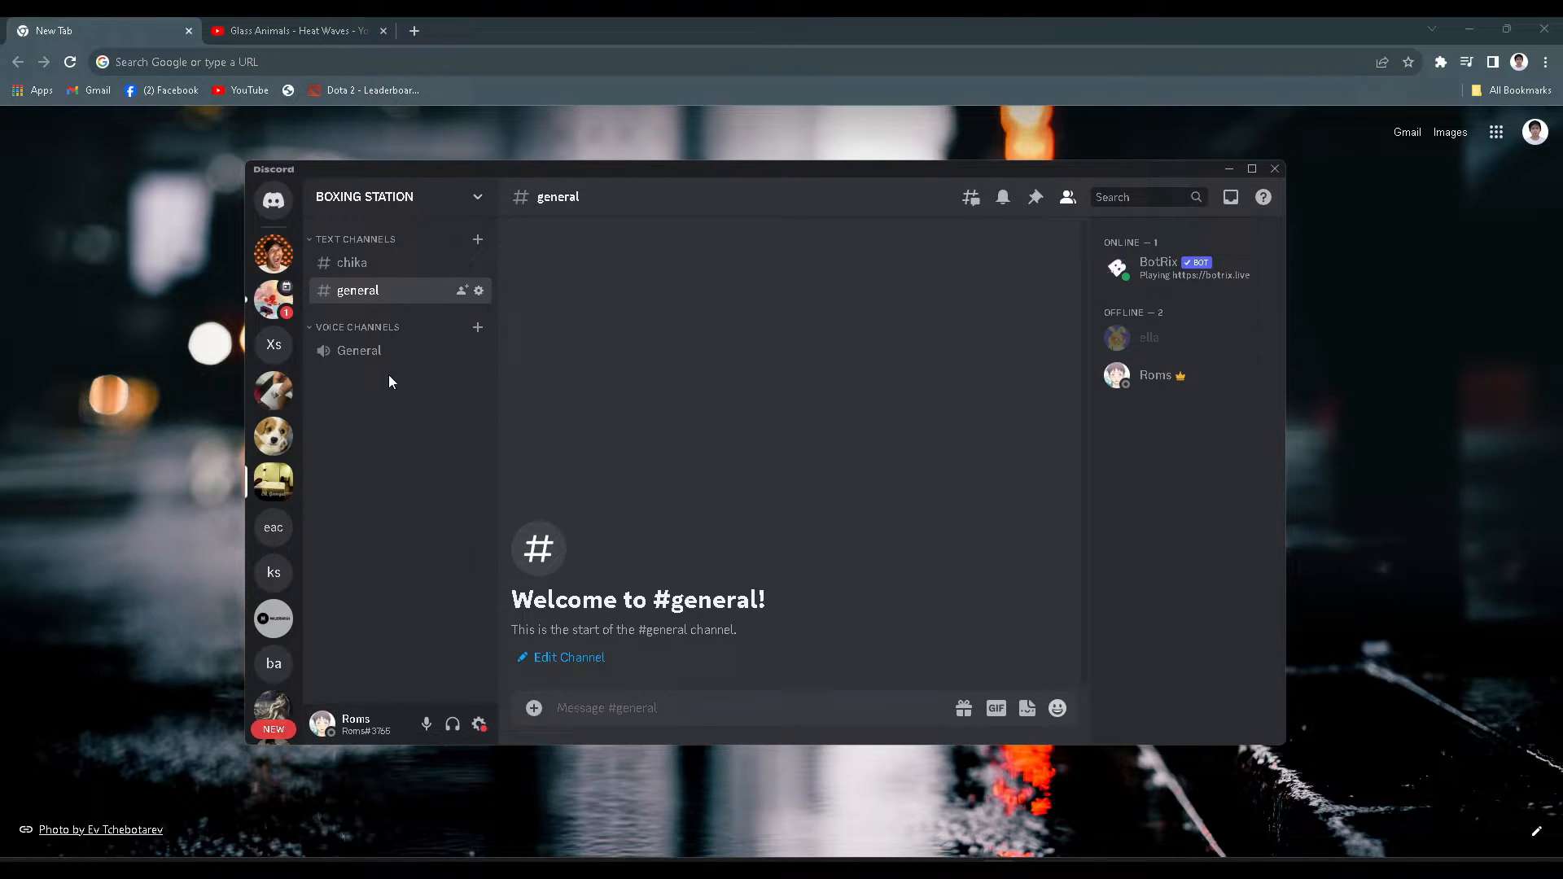
mouse_move(367, 338)
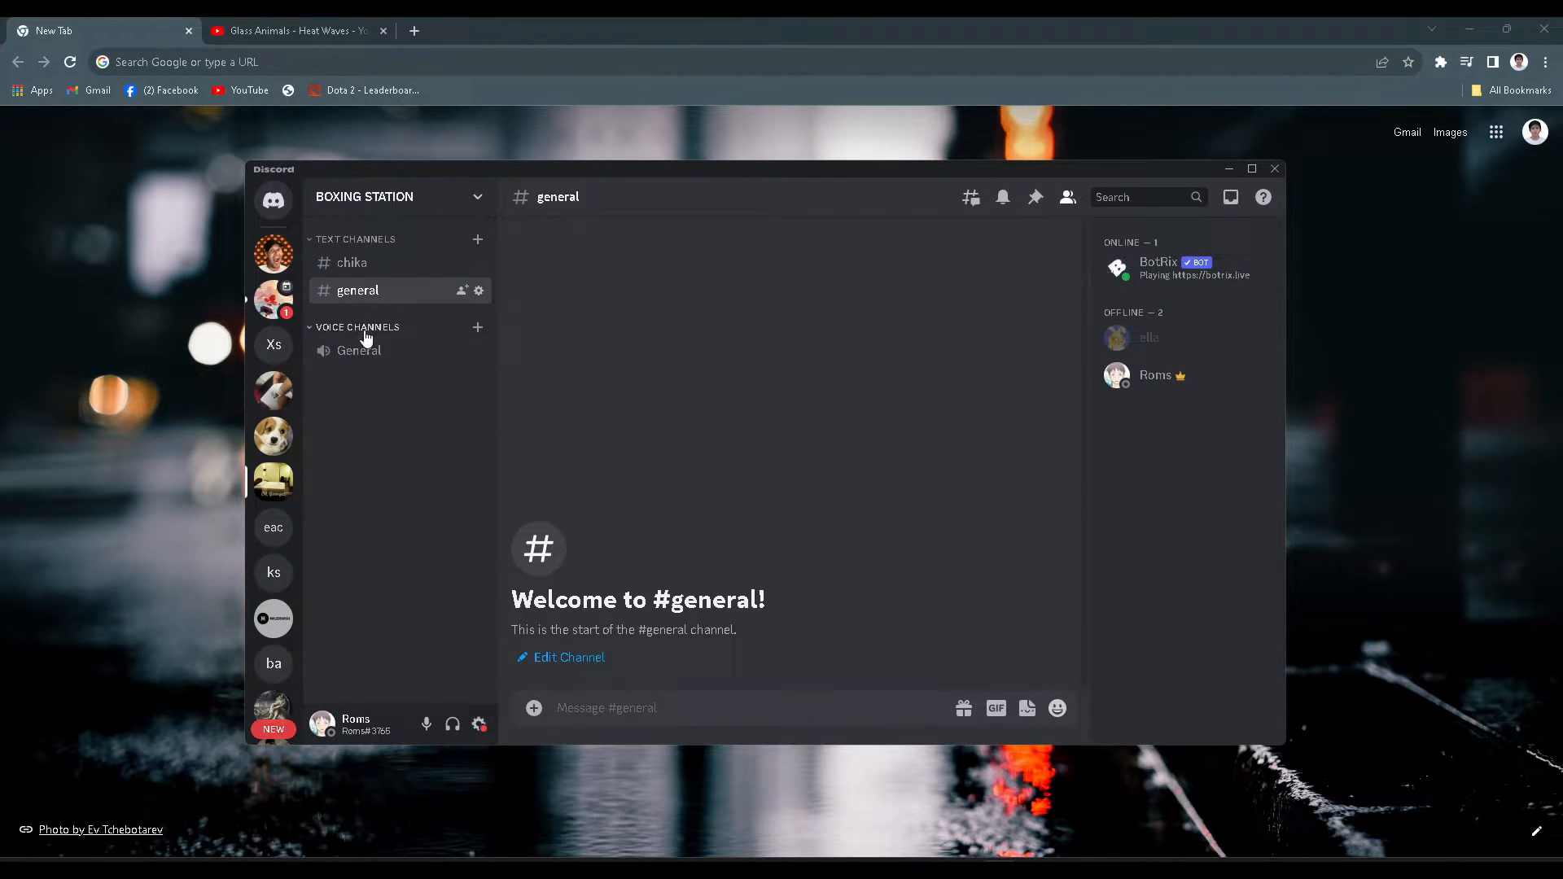
mouse_move(379, 404)
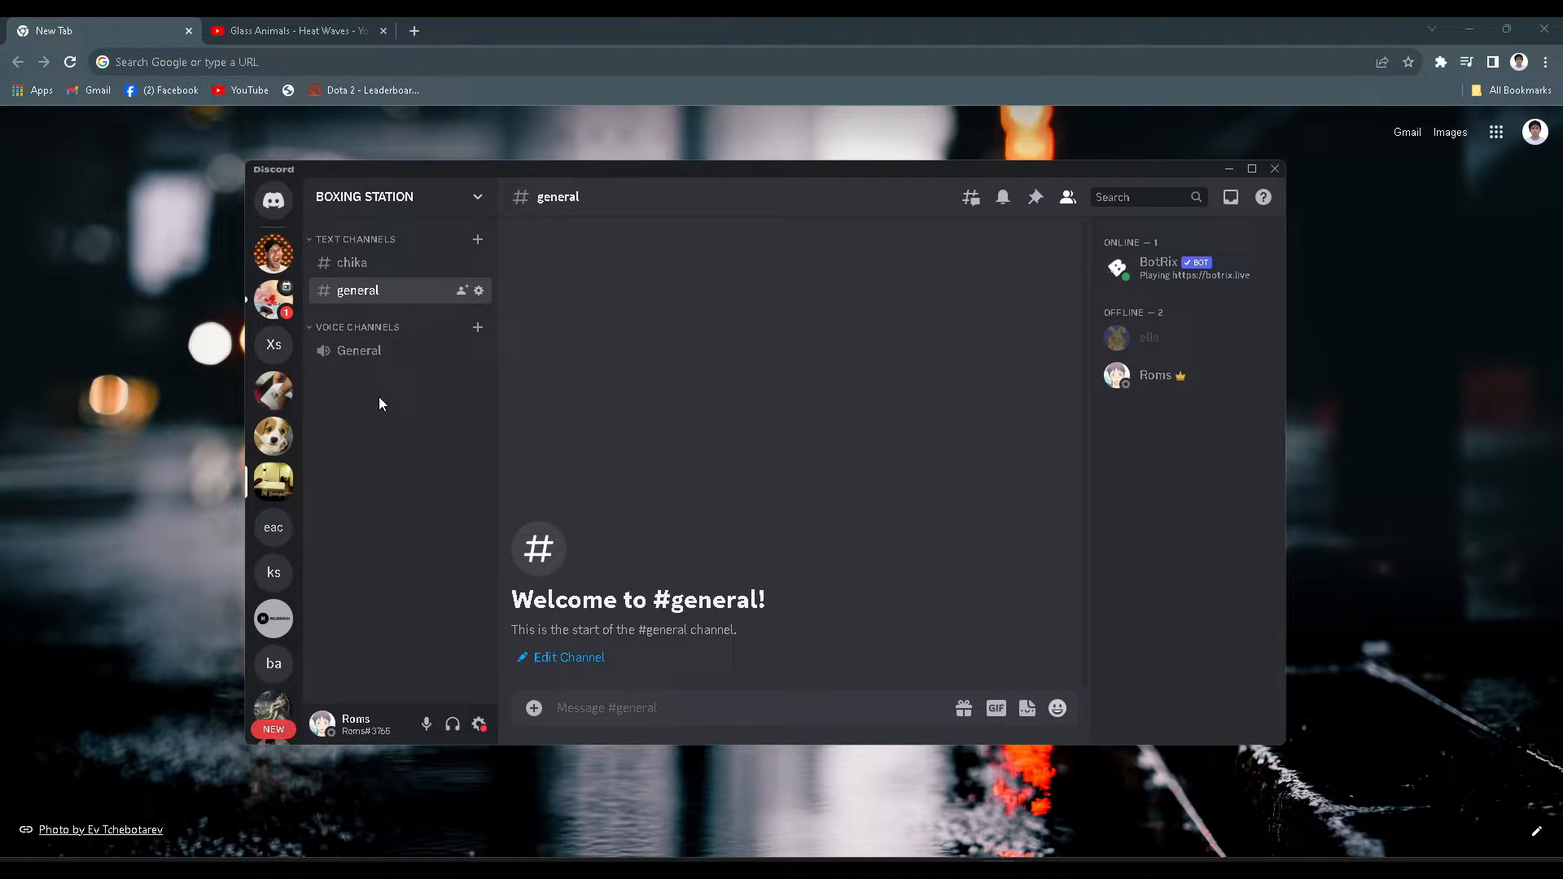
Close the Discord window showing BOXING STATION, leaving the browser's new tab page
left_click(1228, 168)
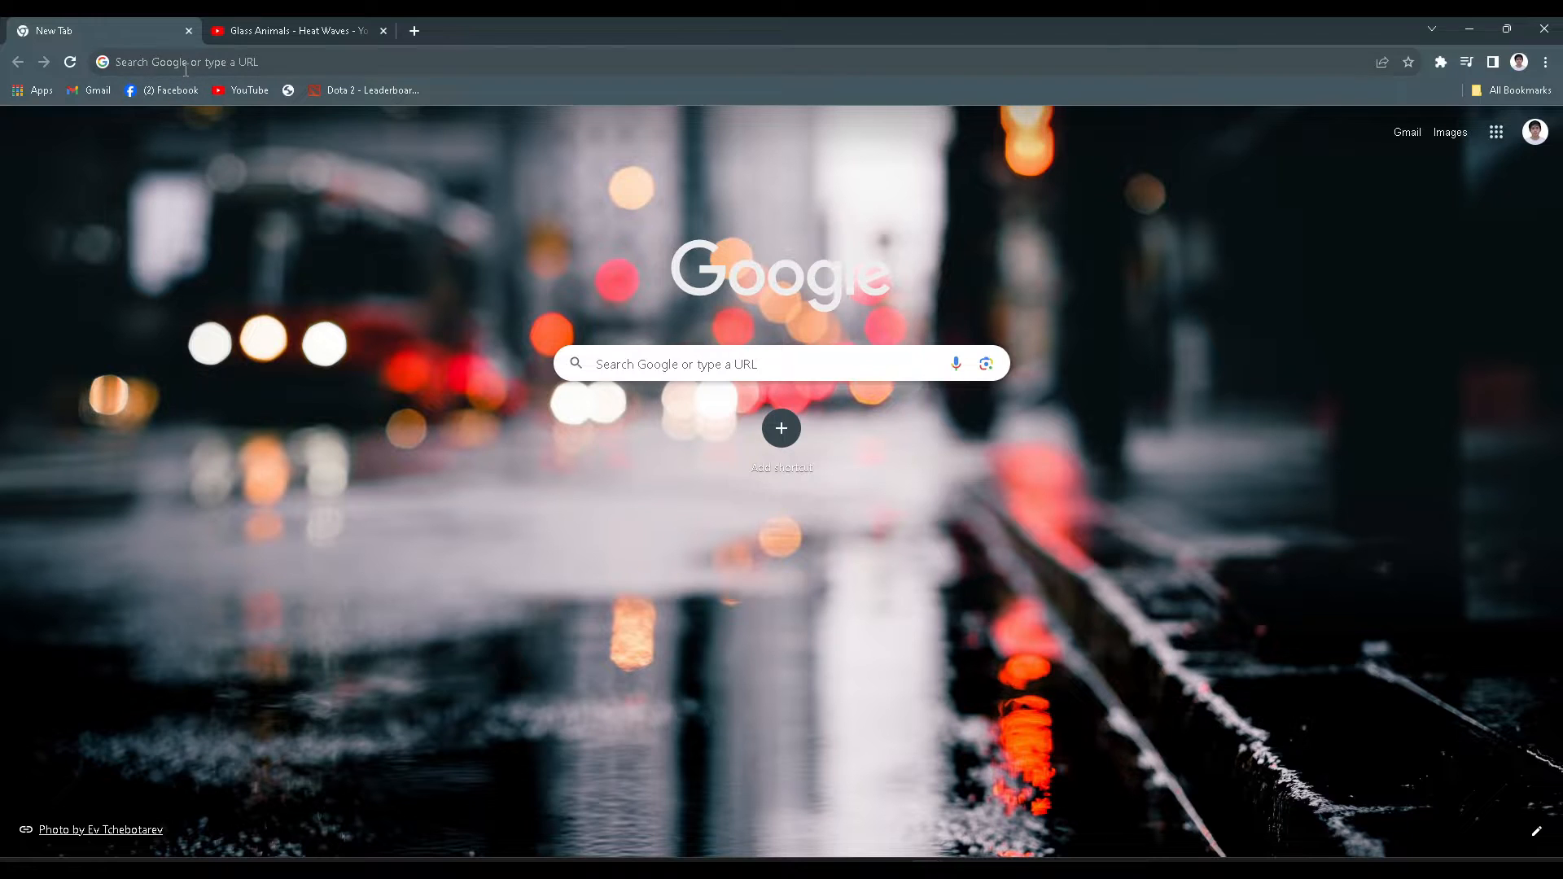
Search Google for 'pancake bot' and open the pancake.gg website result
type("pancake bot")
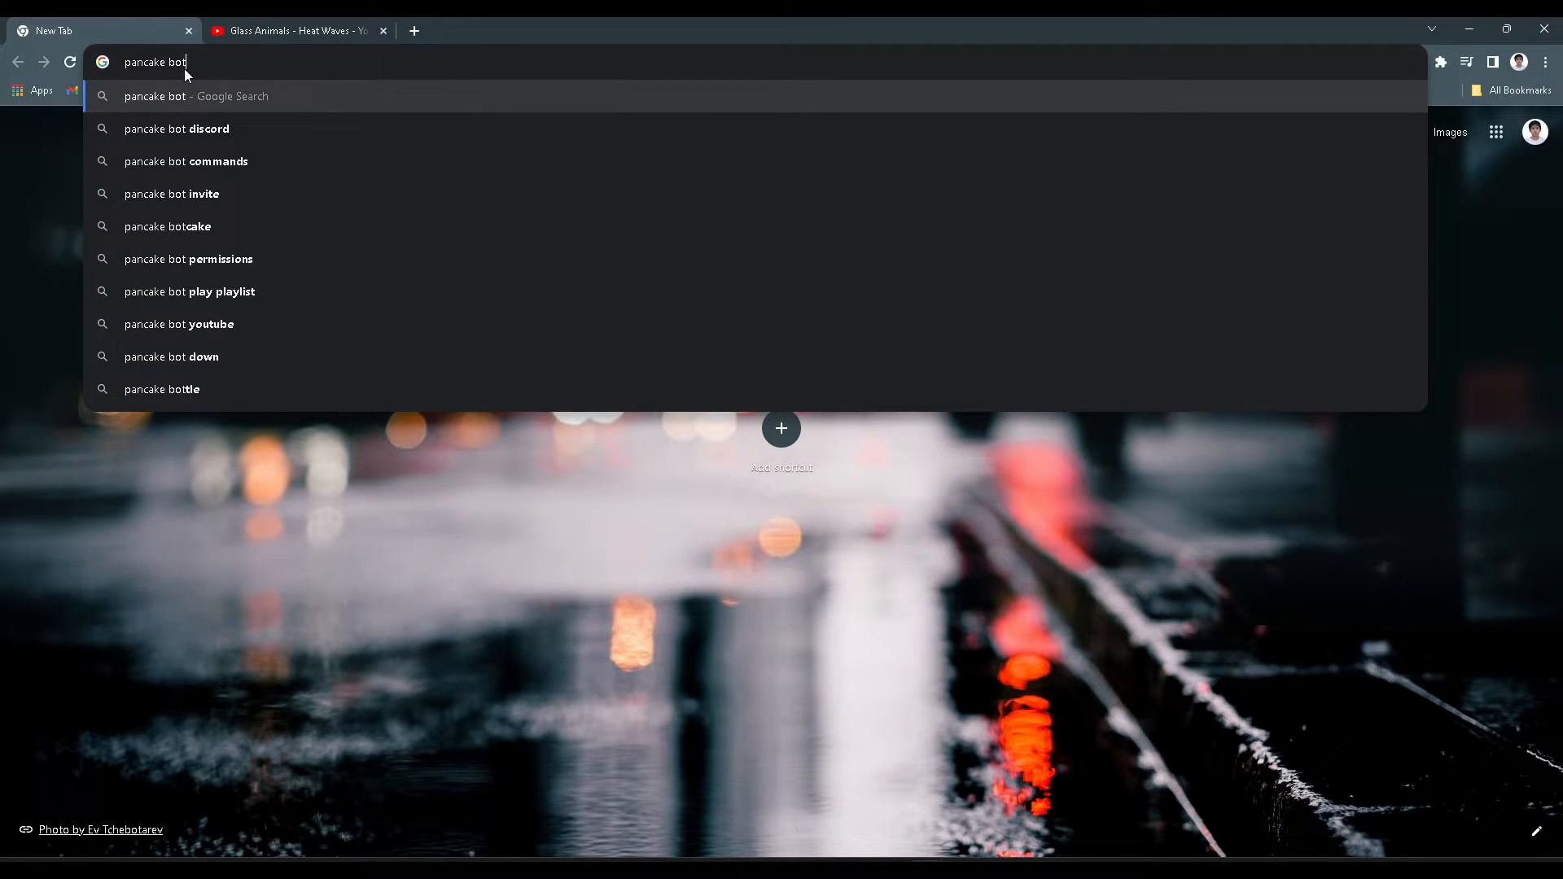
key("enter")
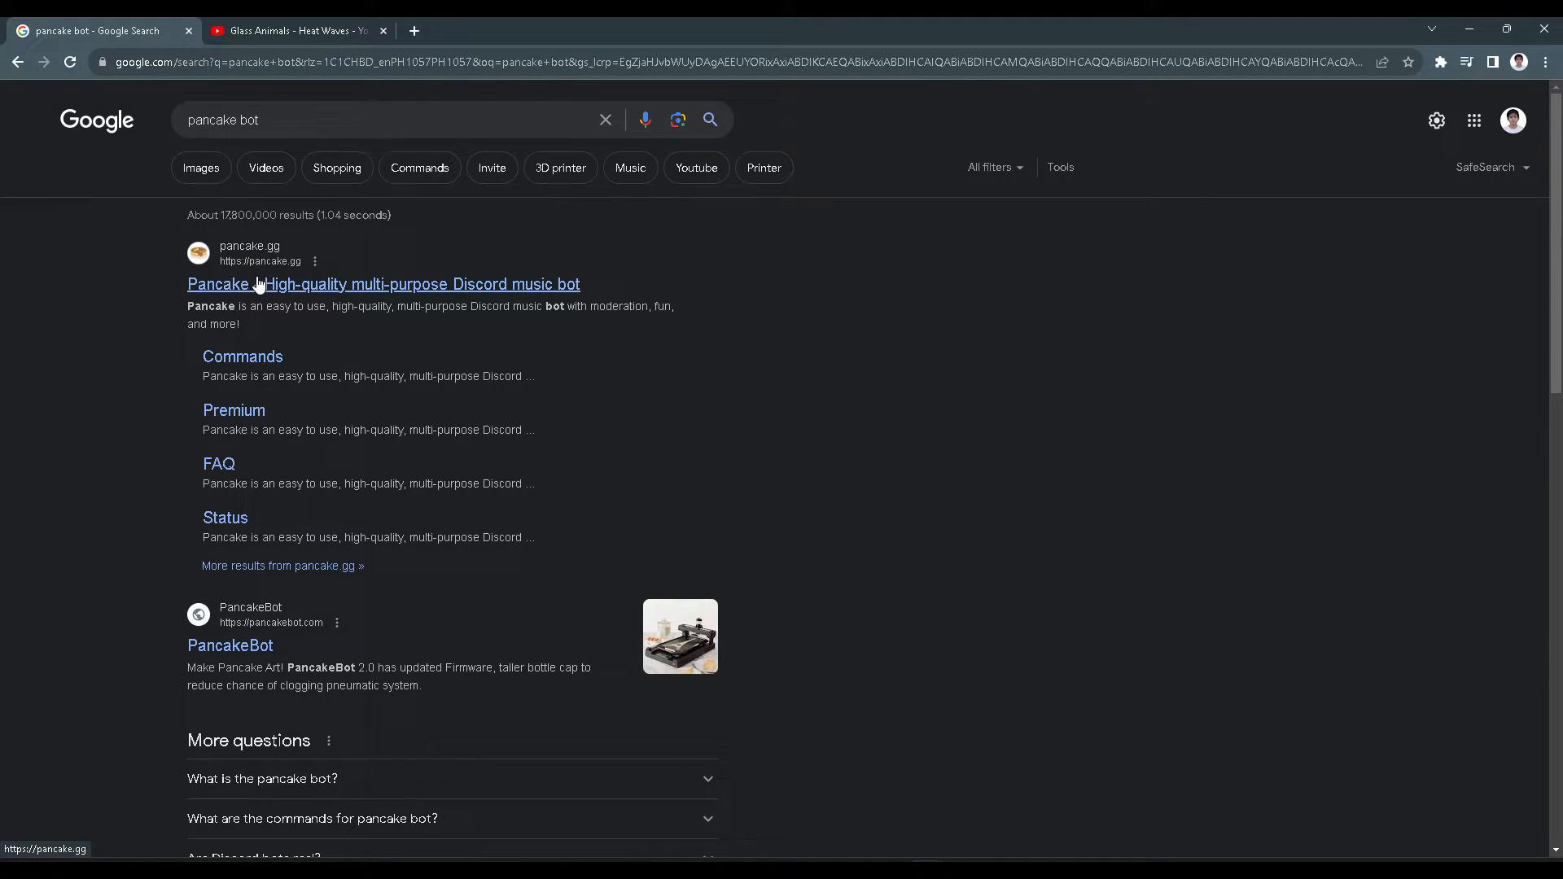
left_click(383, 283)
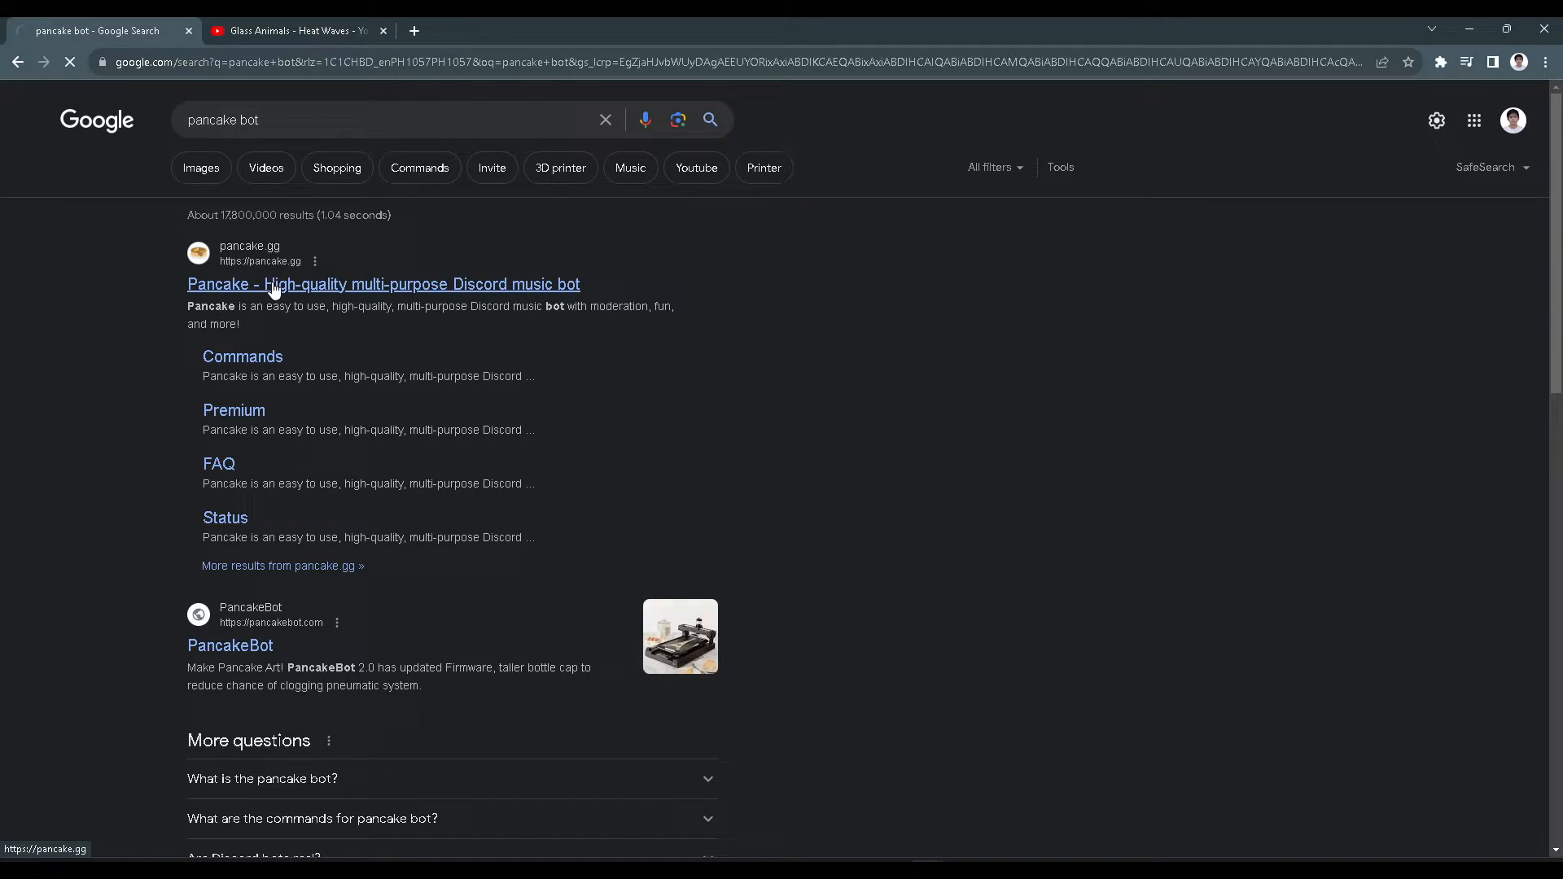
left_click(383, 284)
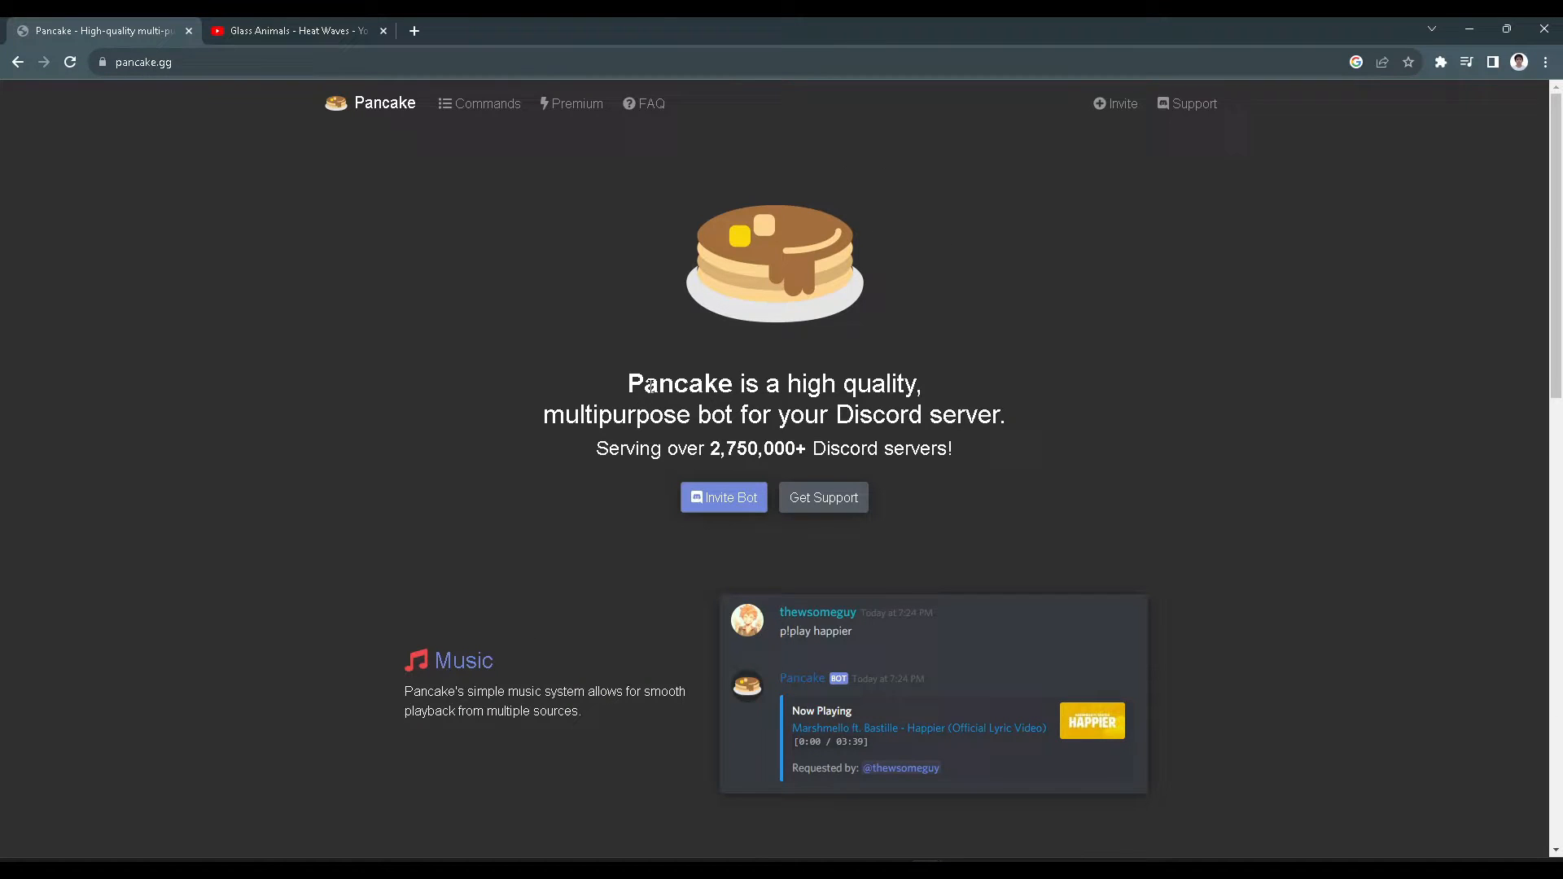
Start the Invite Bot flow from the Pancake site to add it to a Discord server
scroll("down", 3)
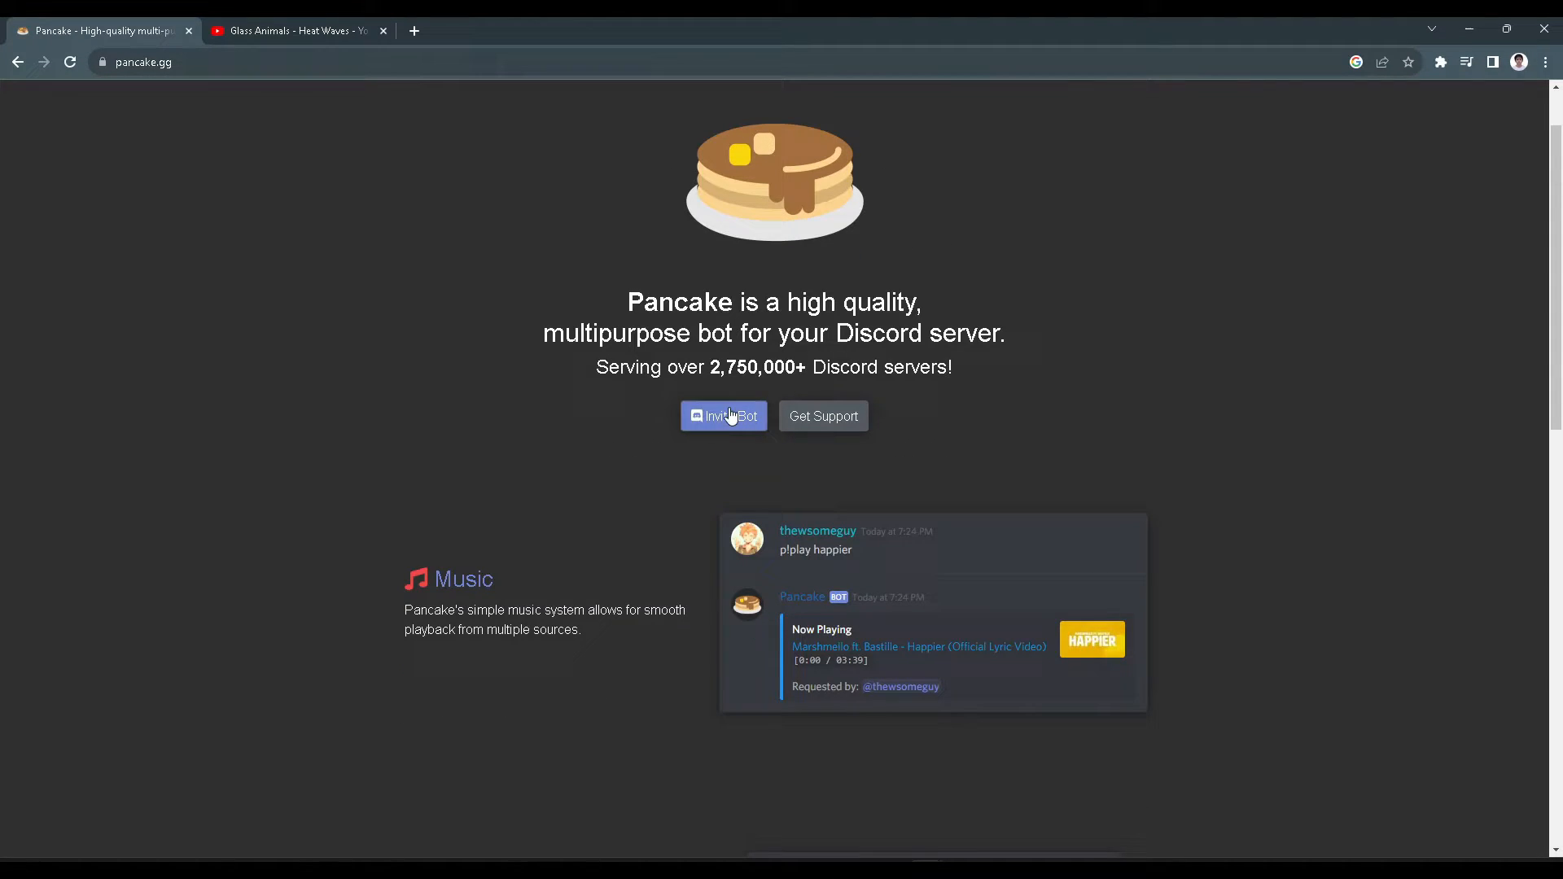
left_click(723, 415)
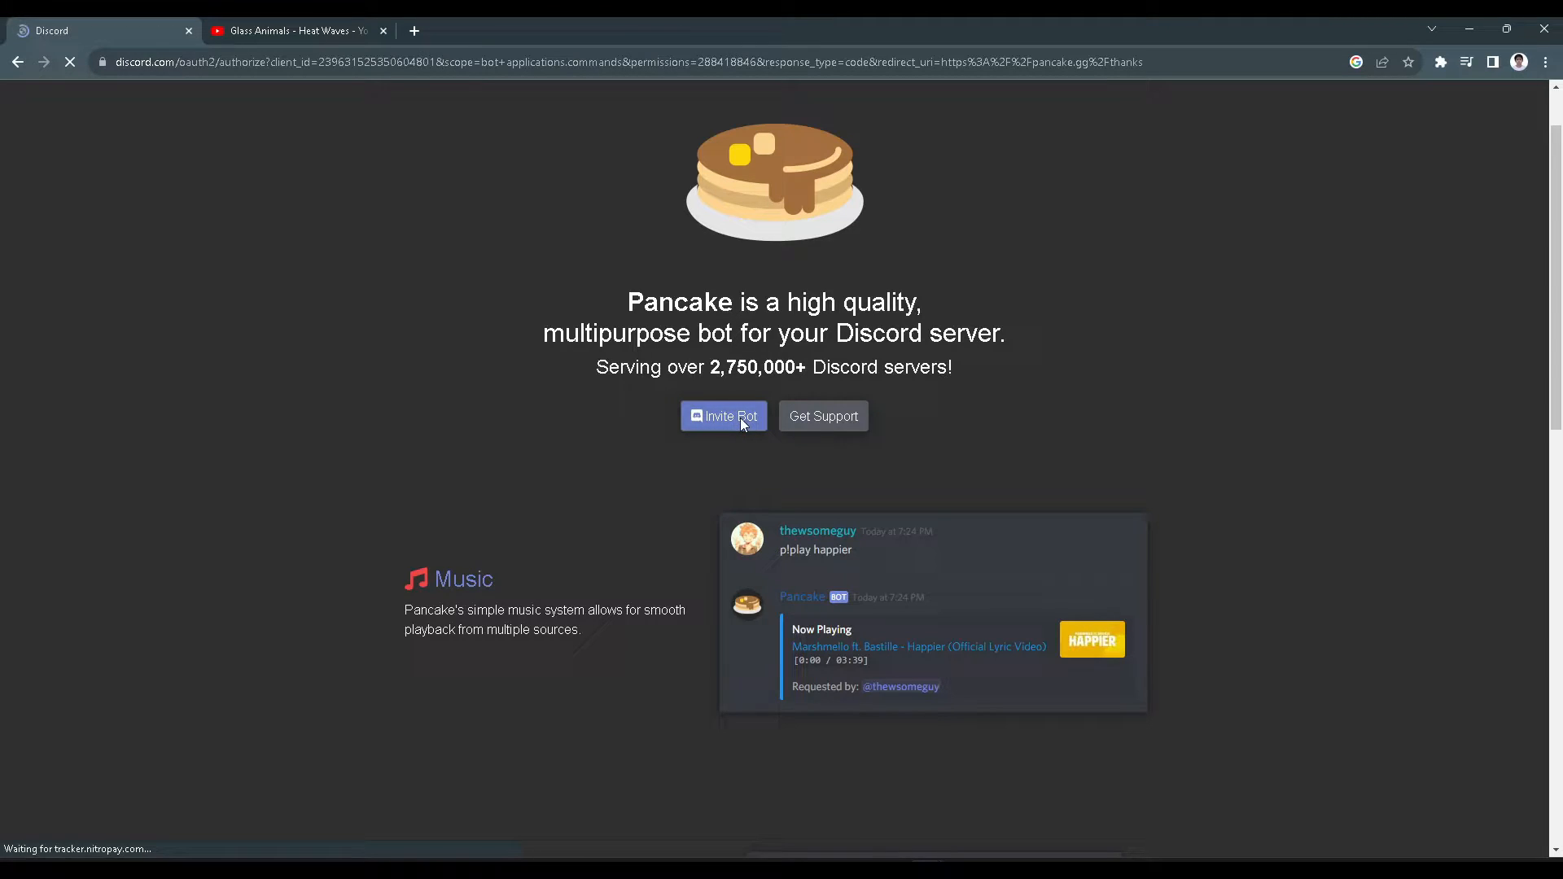
left_click(723, 415)
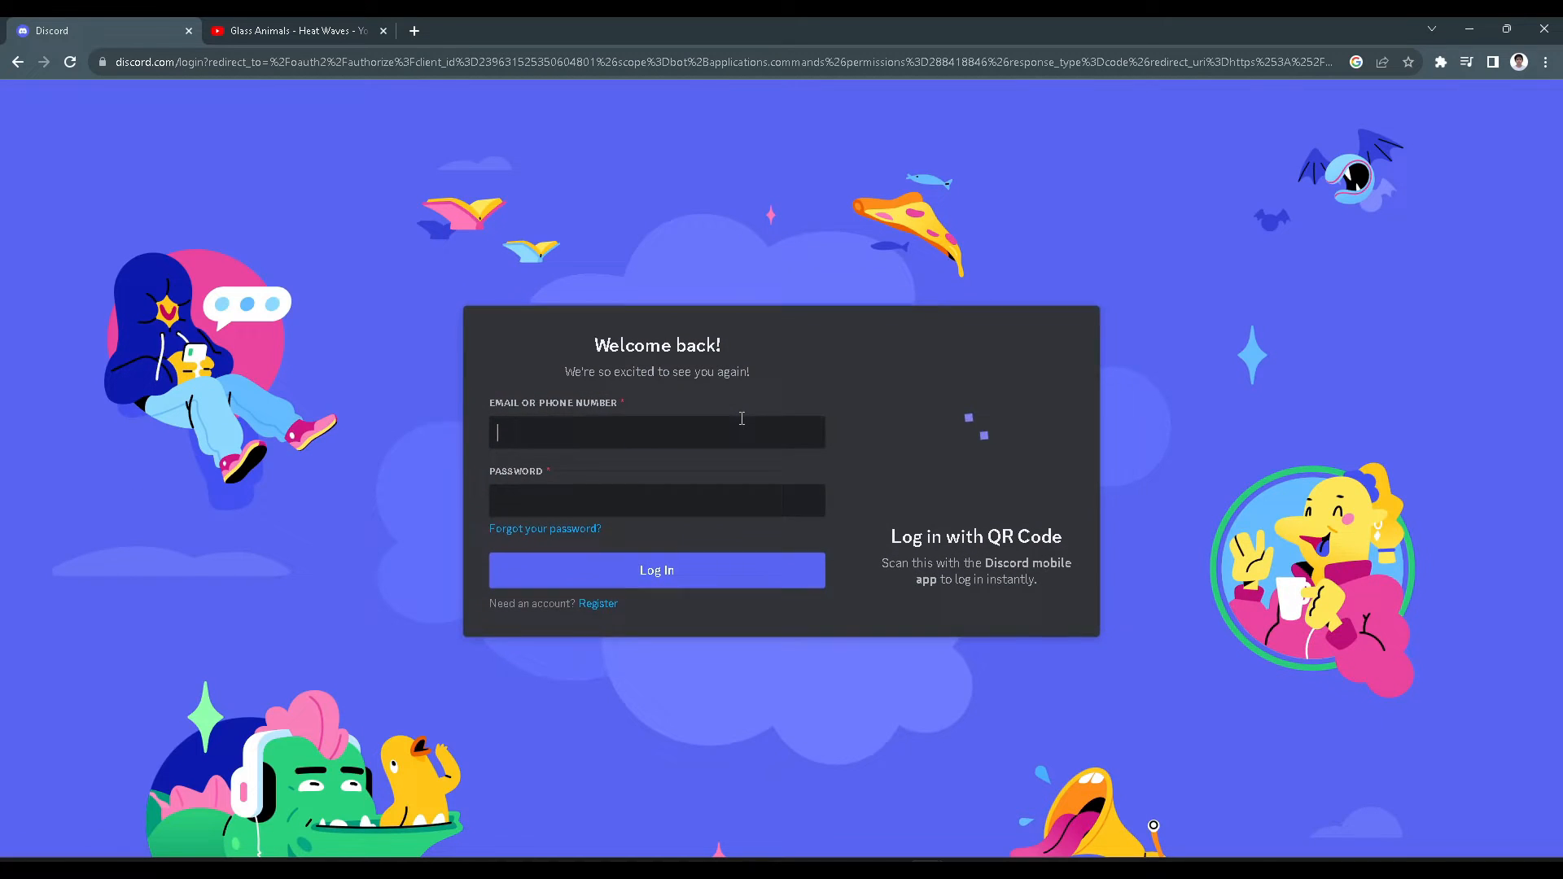
left_click(656, 570)
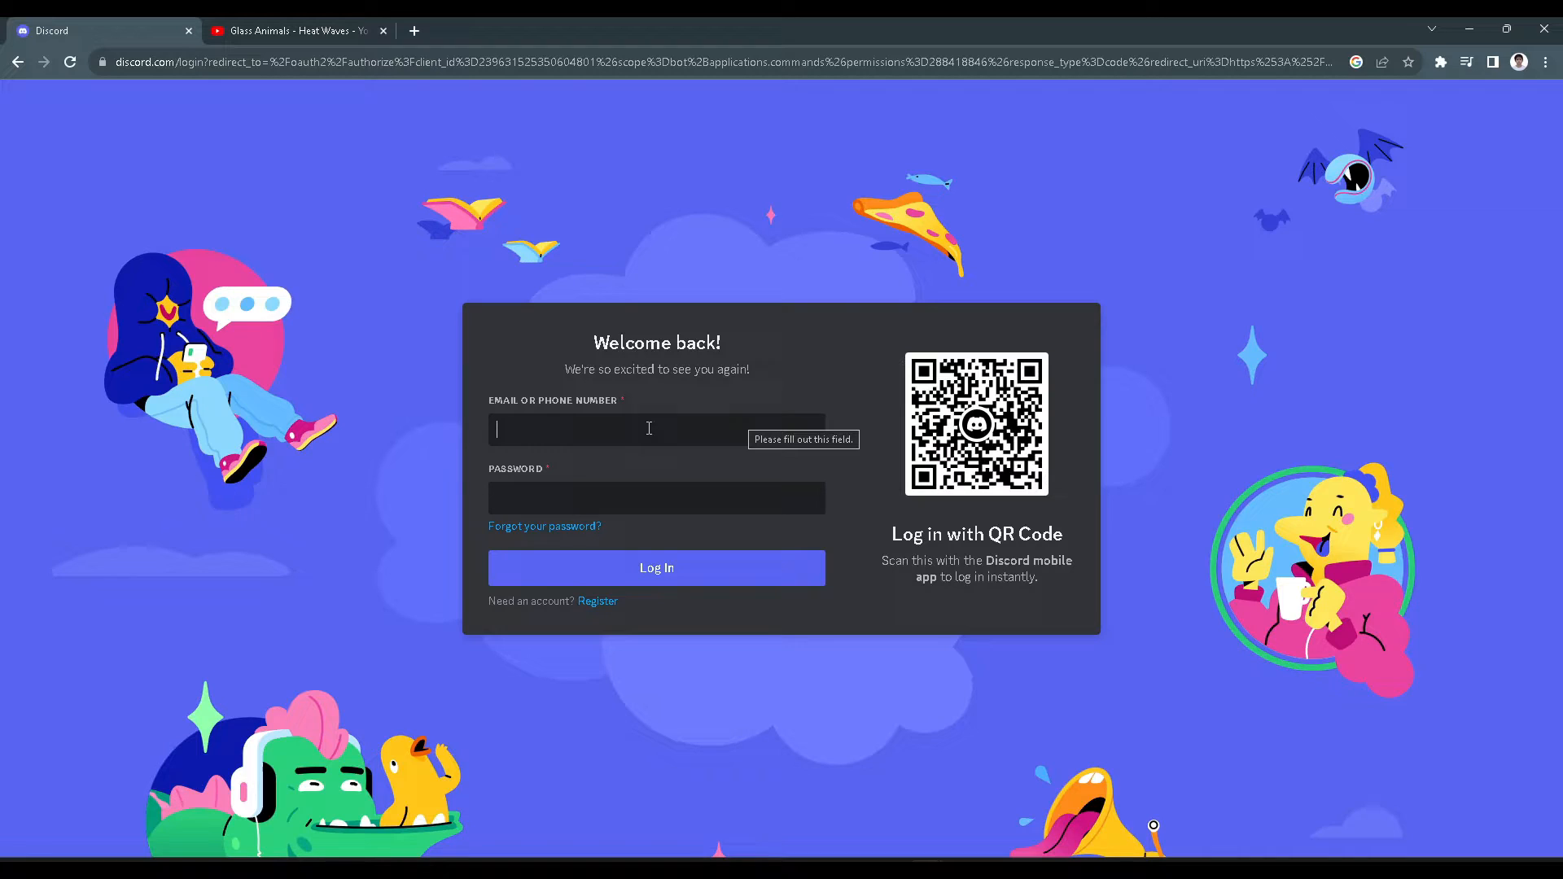
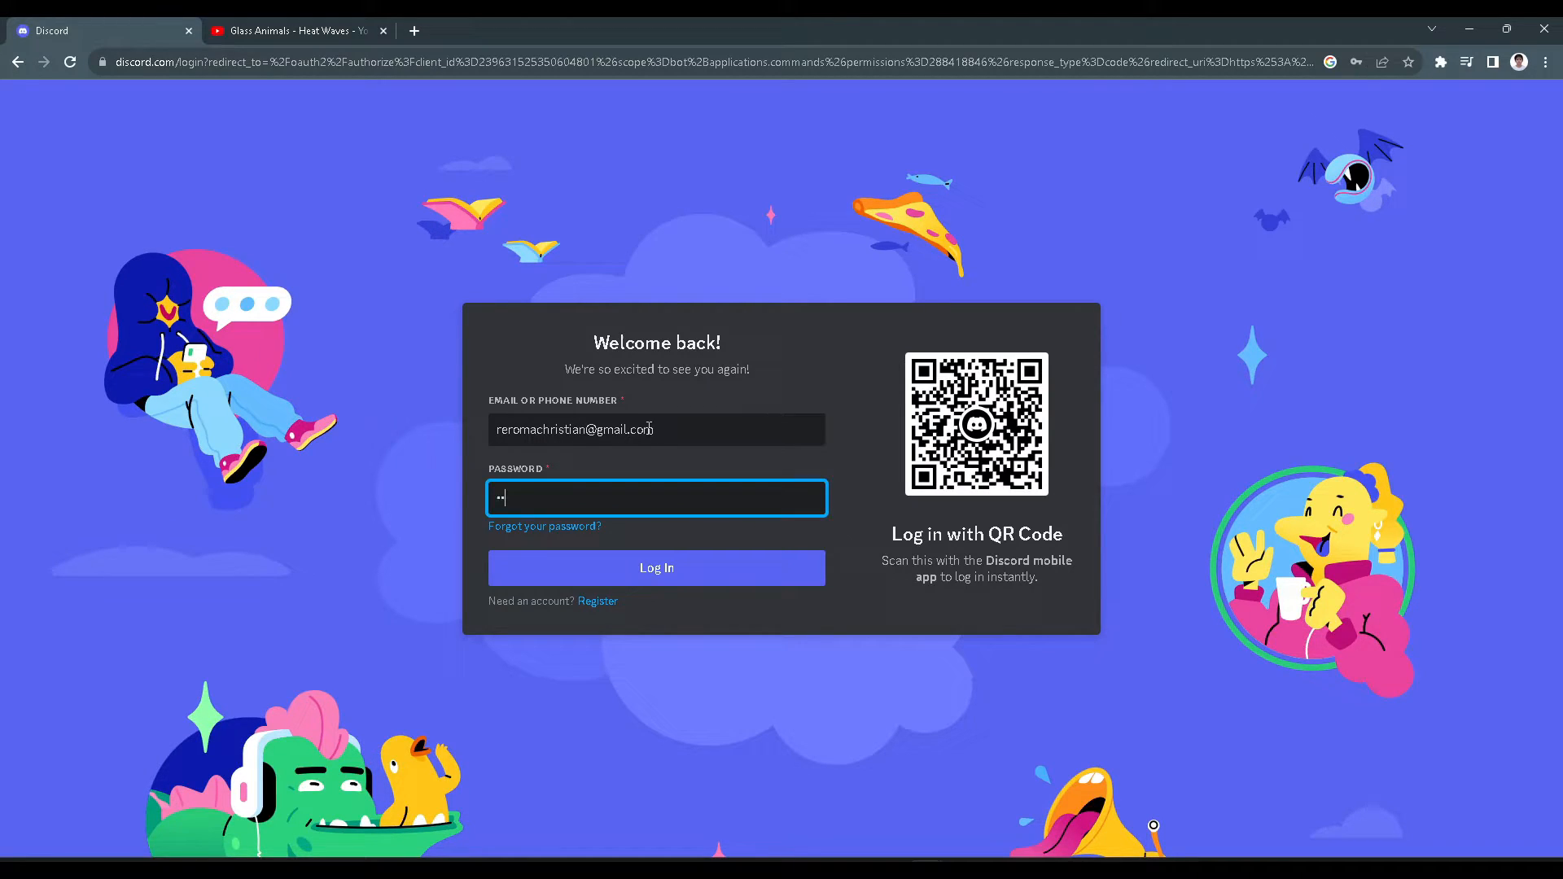
left_click(656, 566)
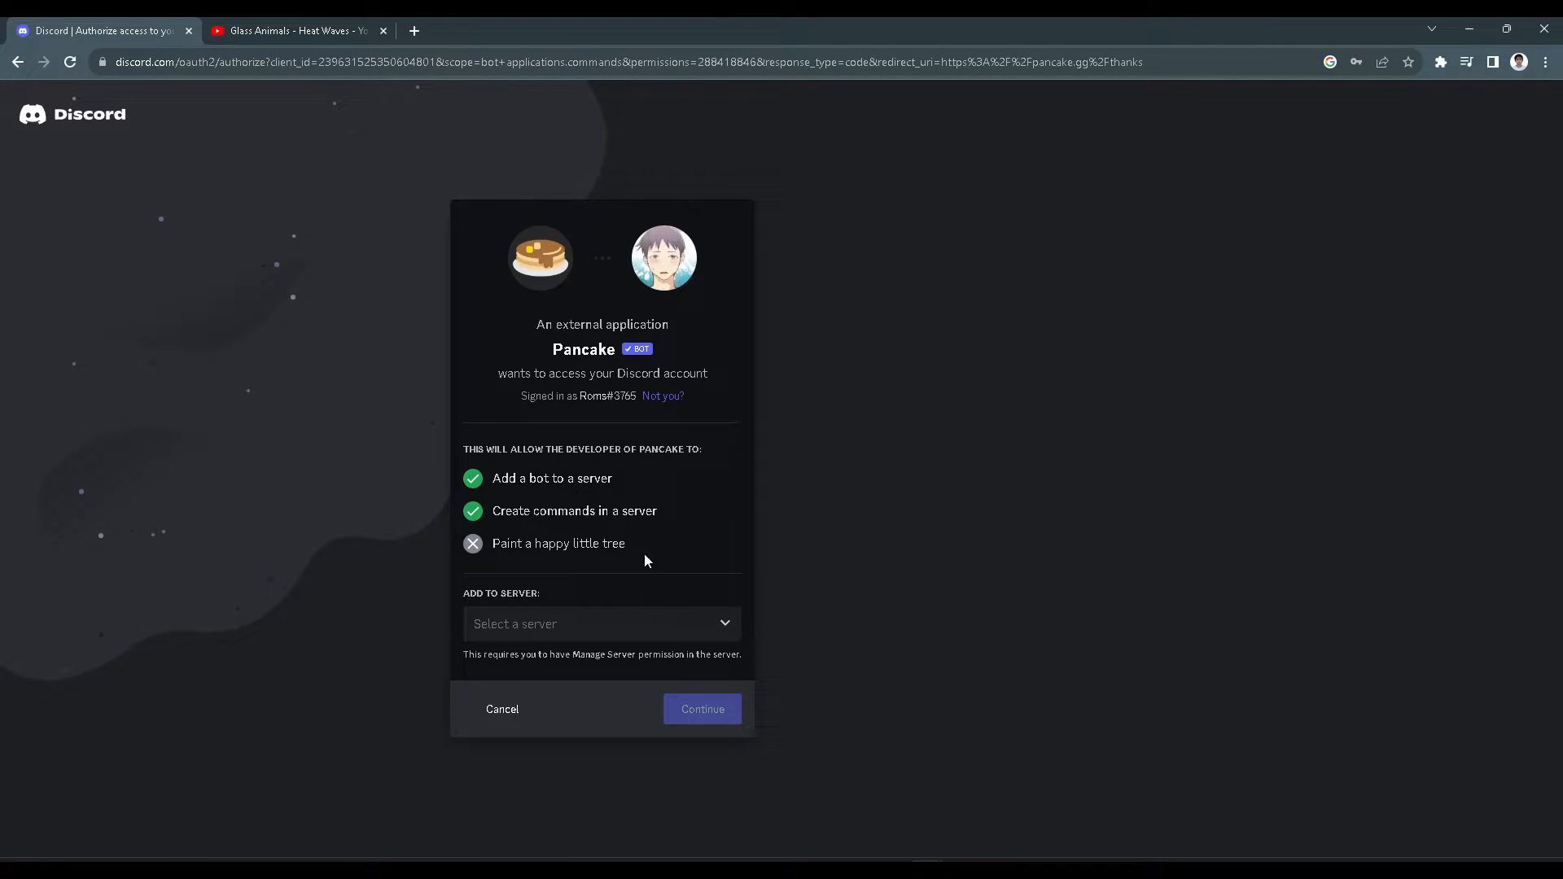
Choose BOXING STATION as the server Pancake will join
left_click(600, 623)
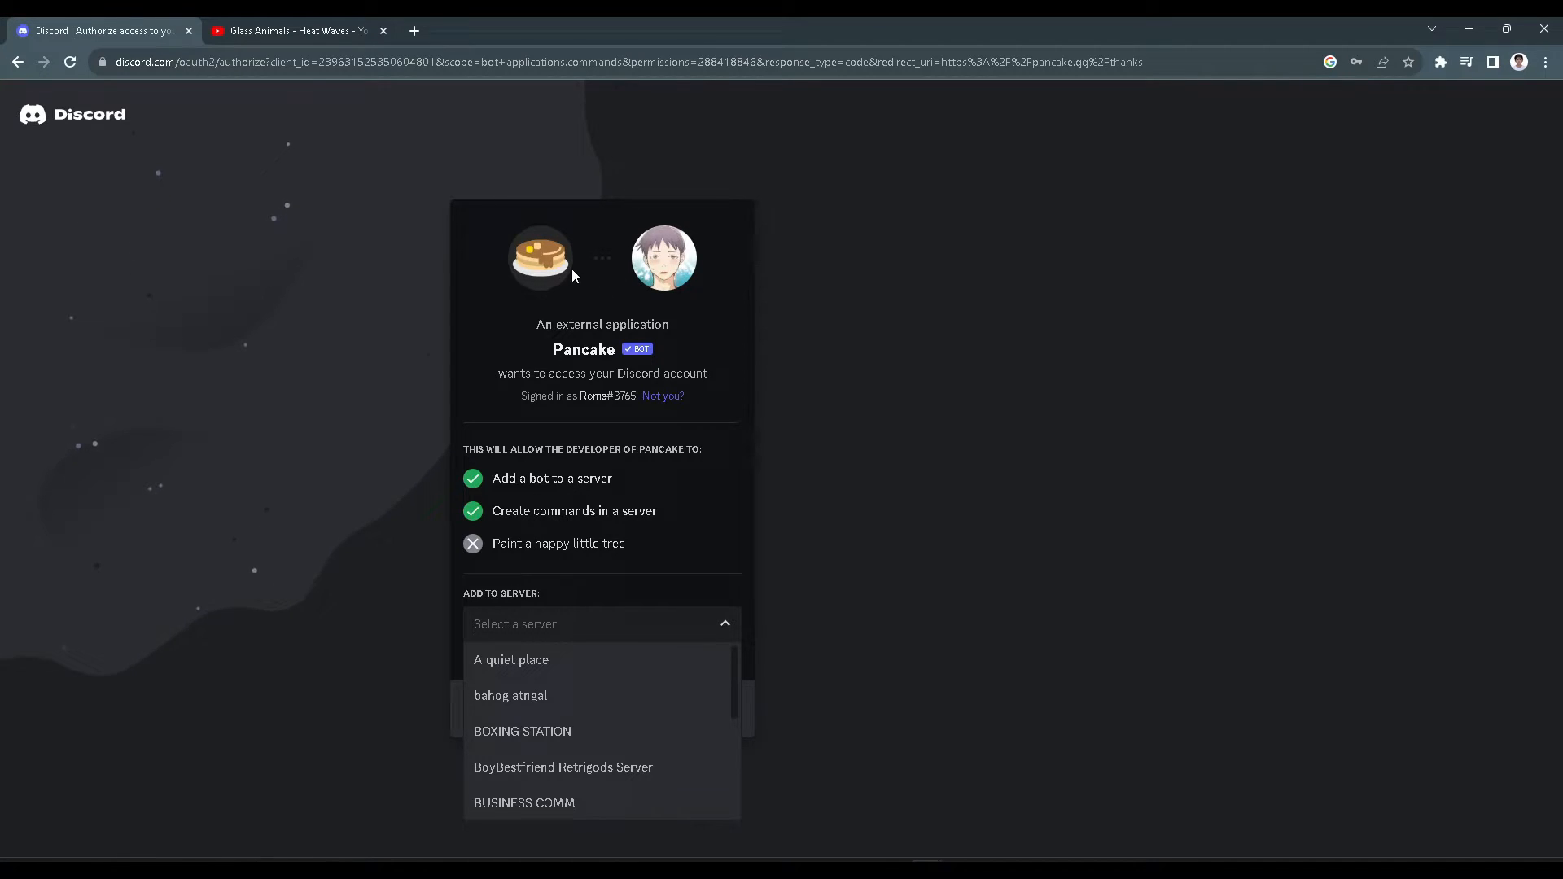
left_click(521, 731)
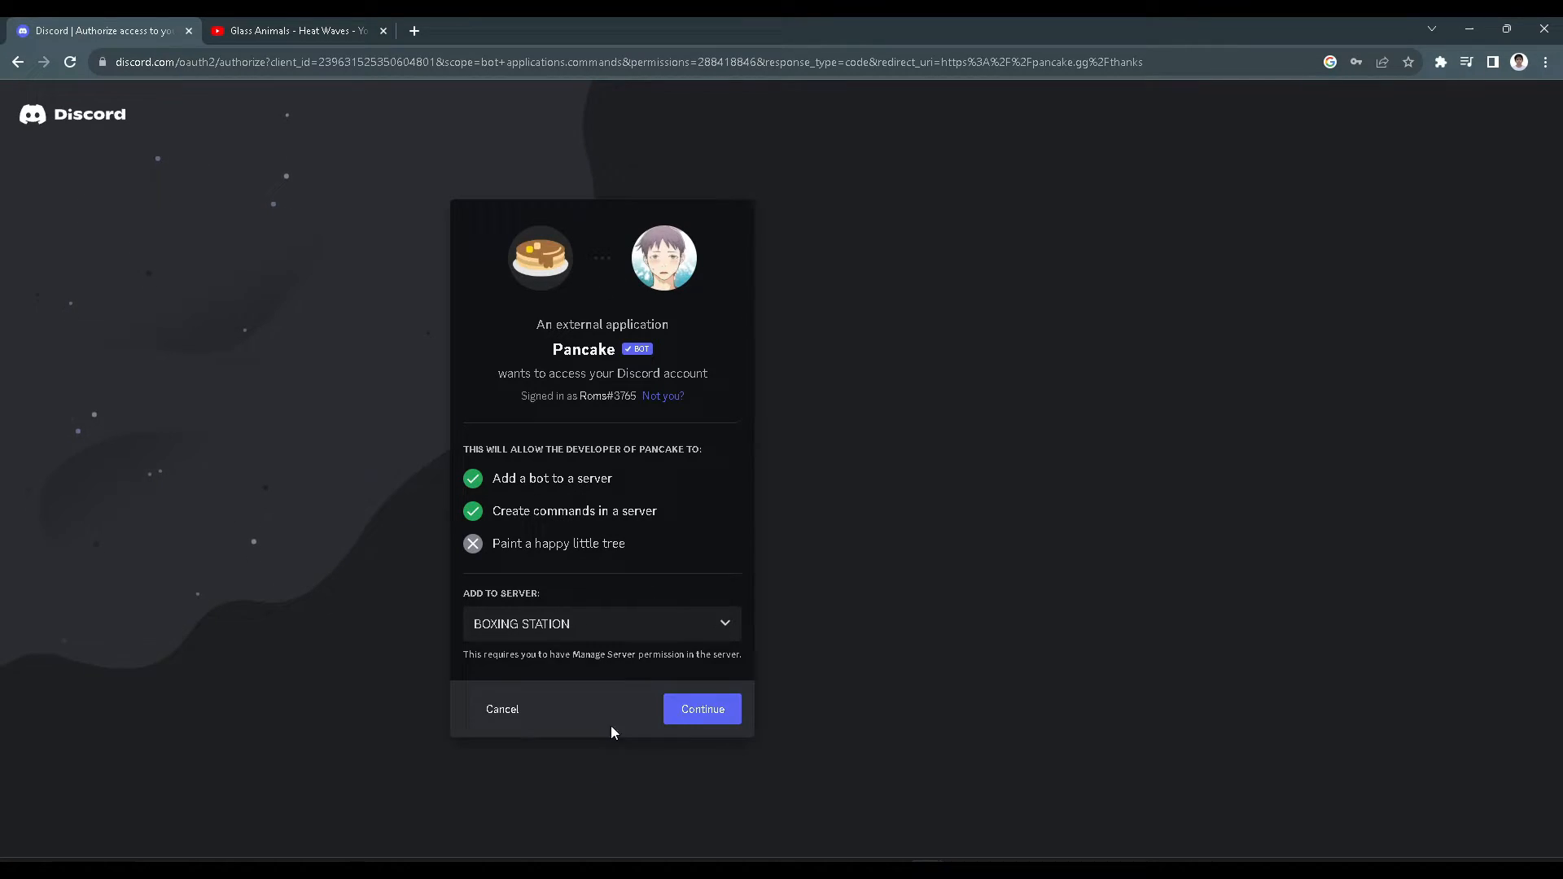
mouse_move(687, 633)
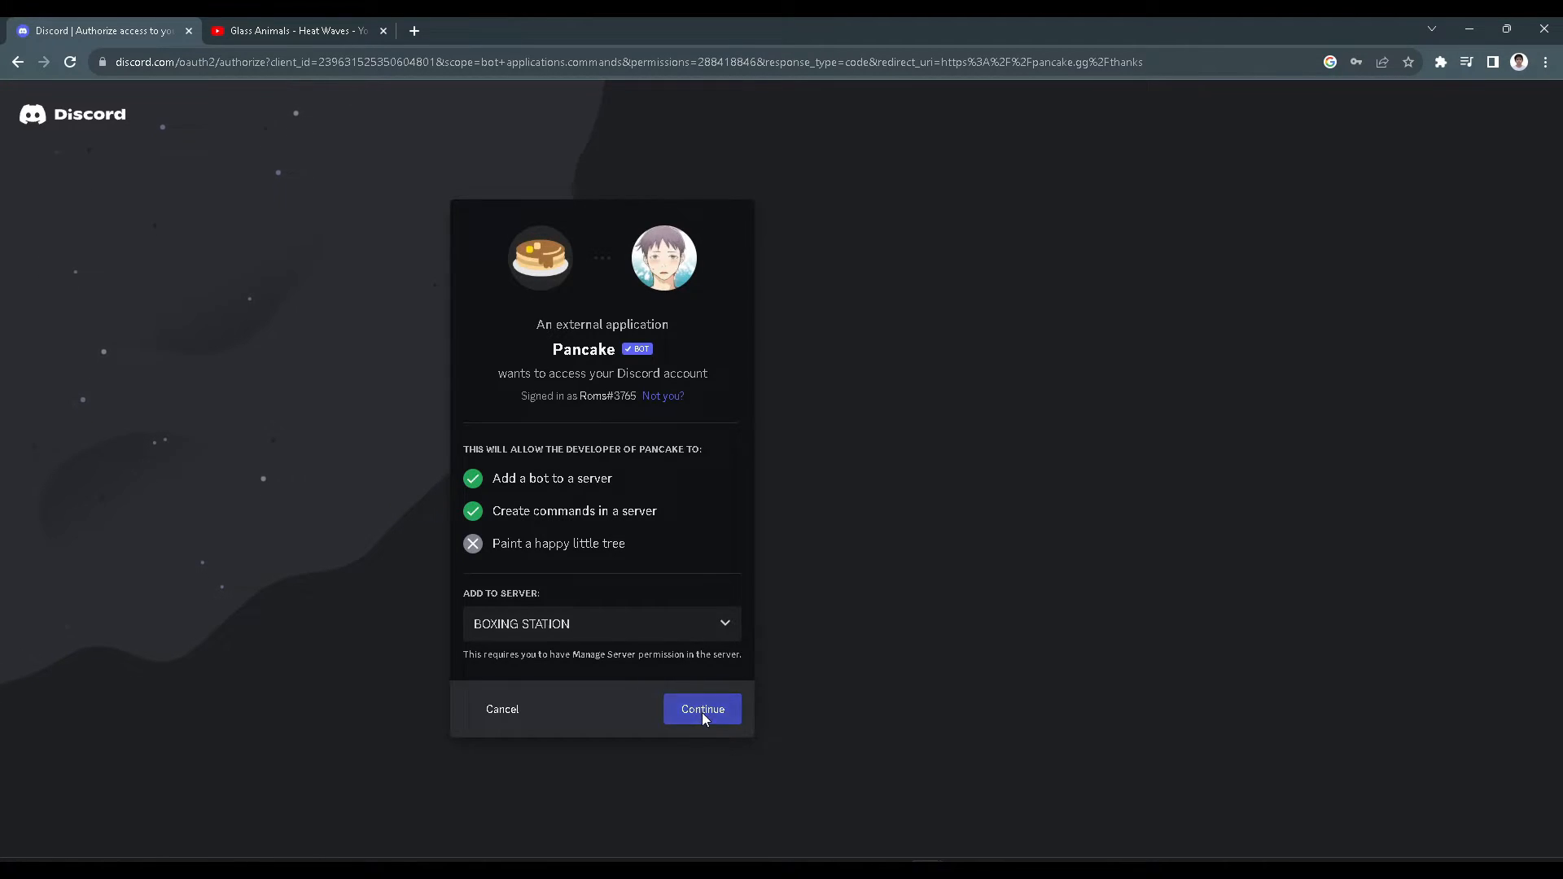
left_click(702, 708)
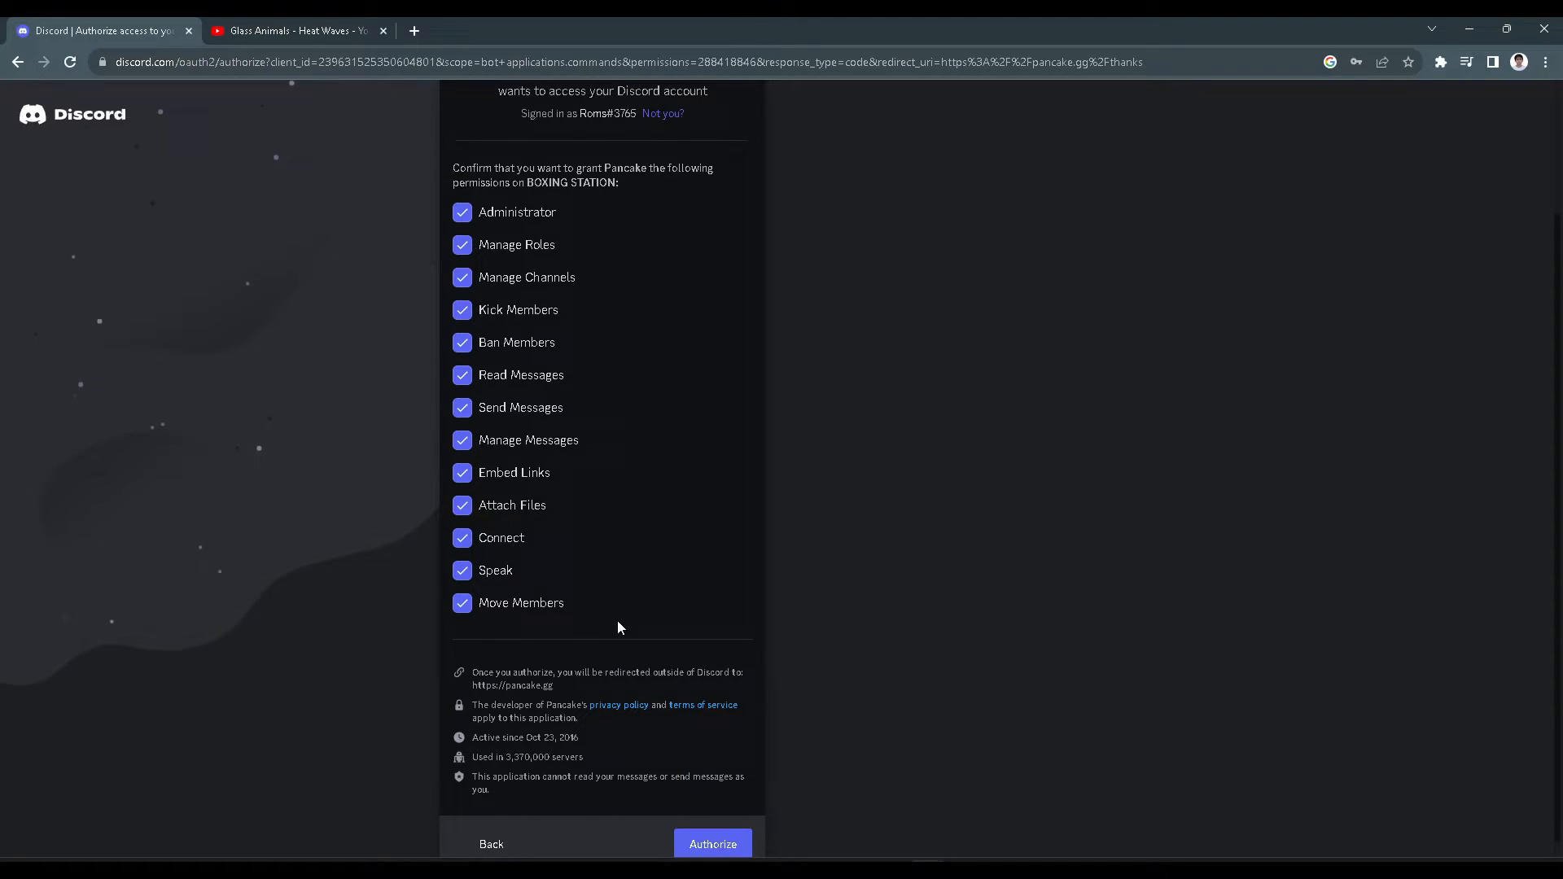
Authorize Pancake's requested permissions on BOXING STATION, reaching the human check
scroll("down", 3)
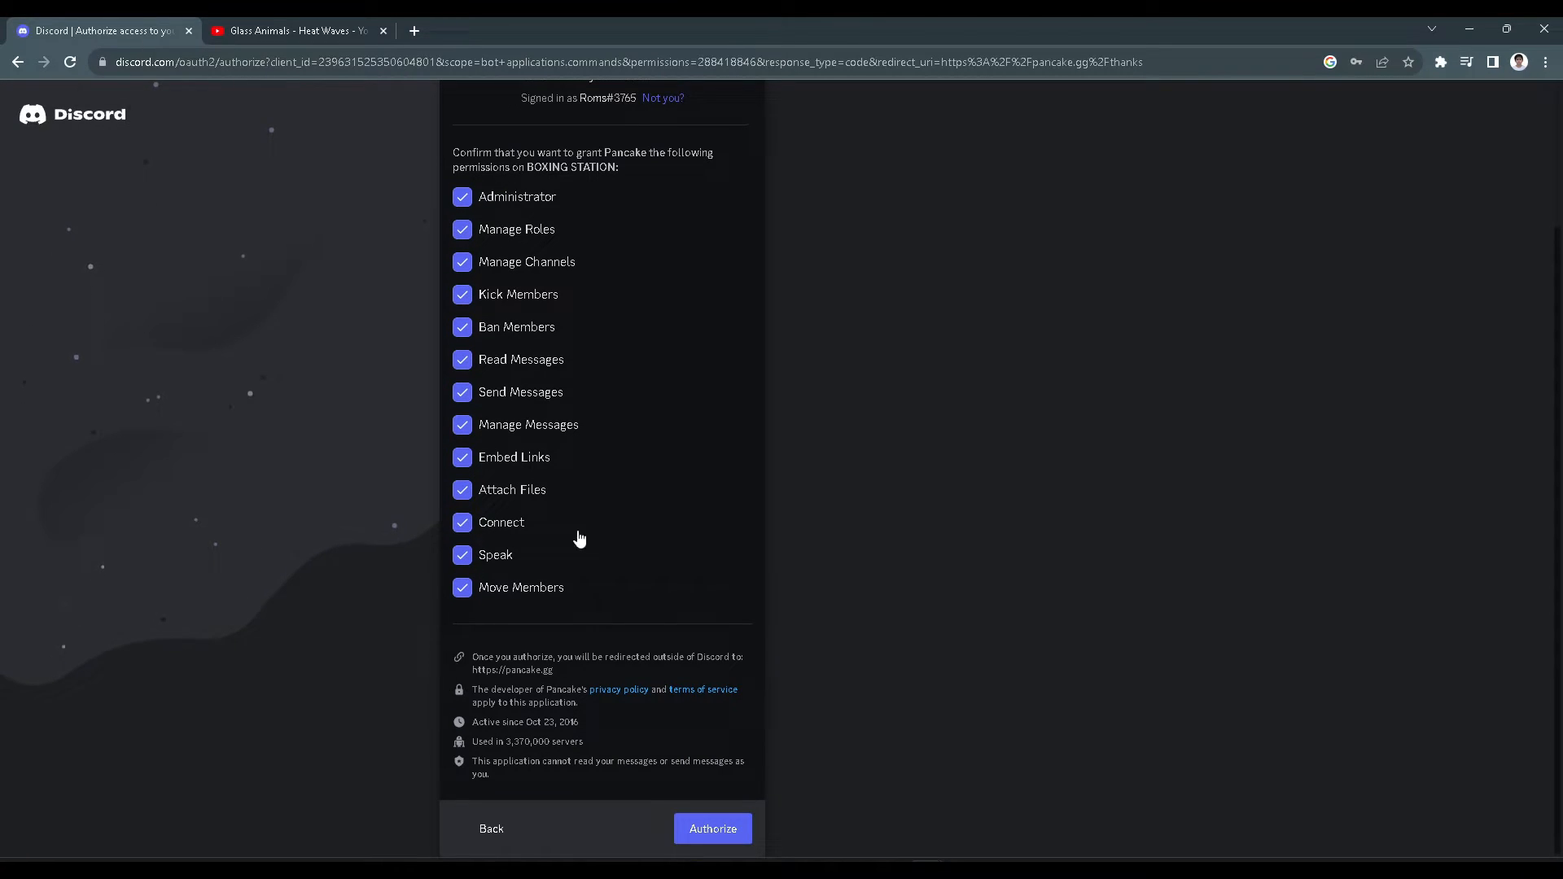
left_click(711, 828)
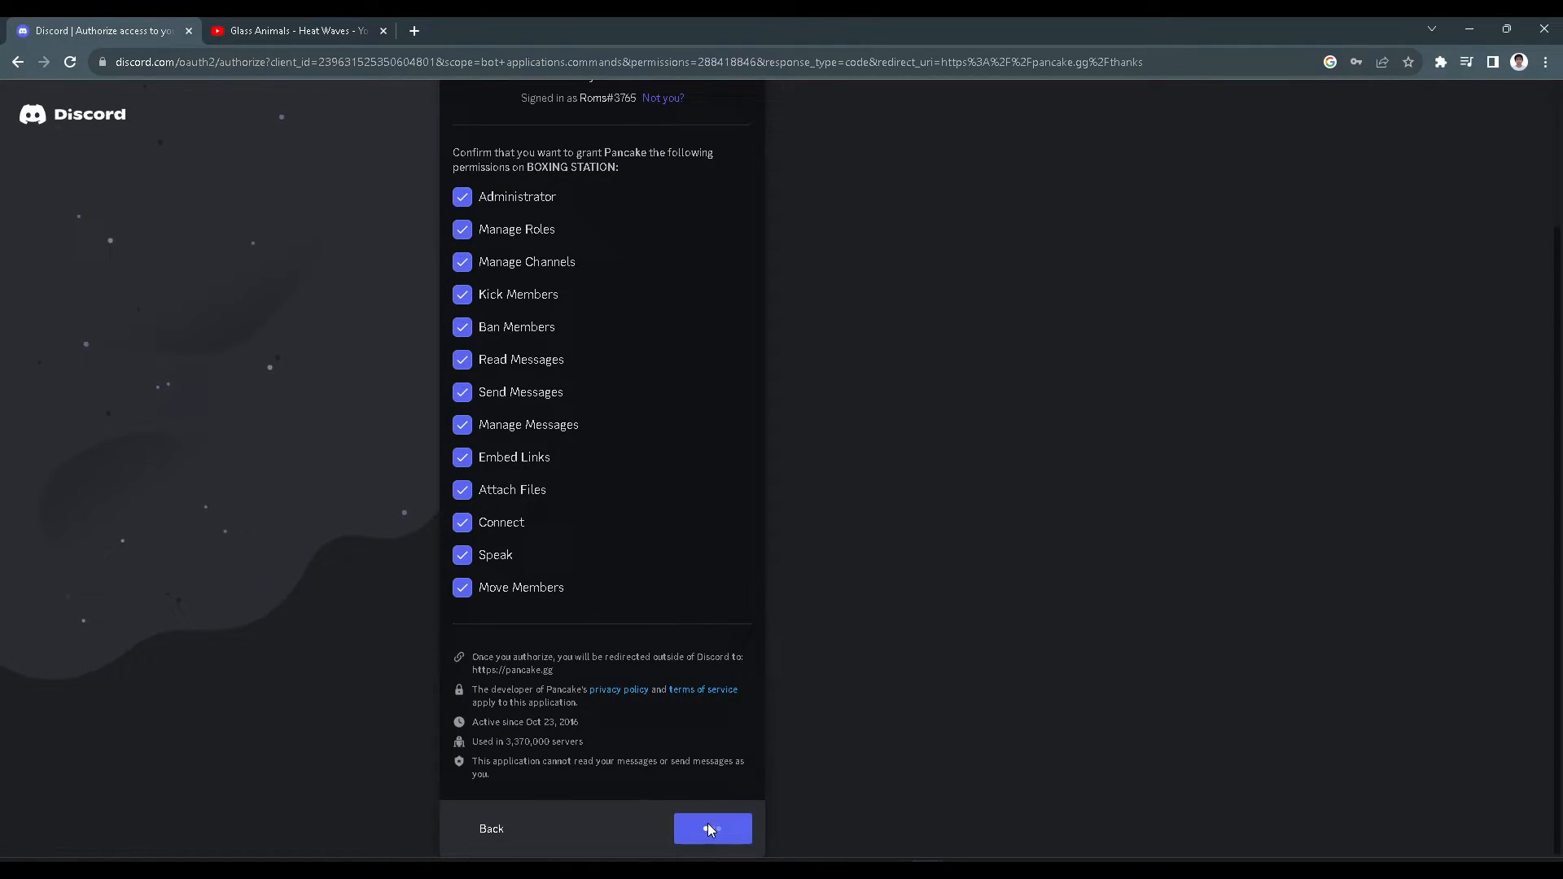
left_click(711, 829)
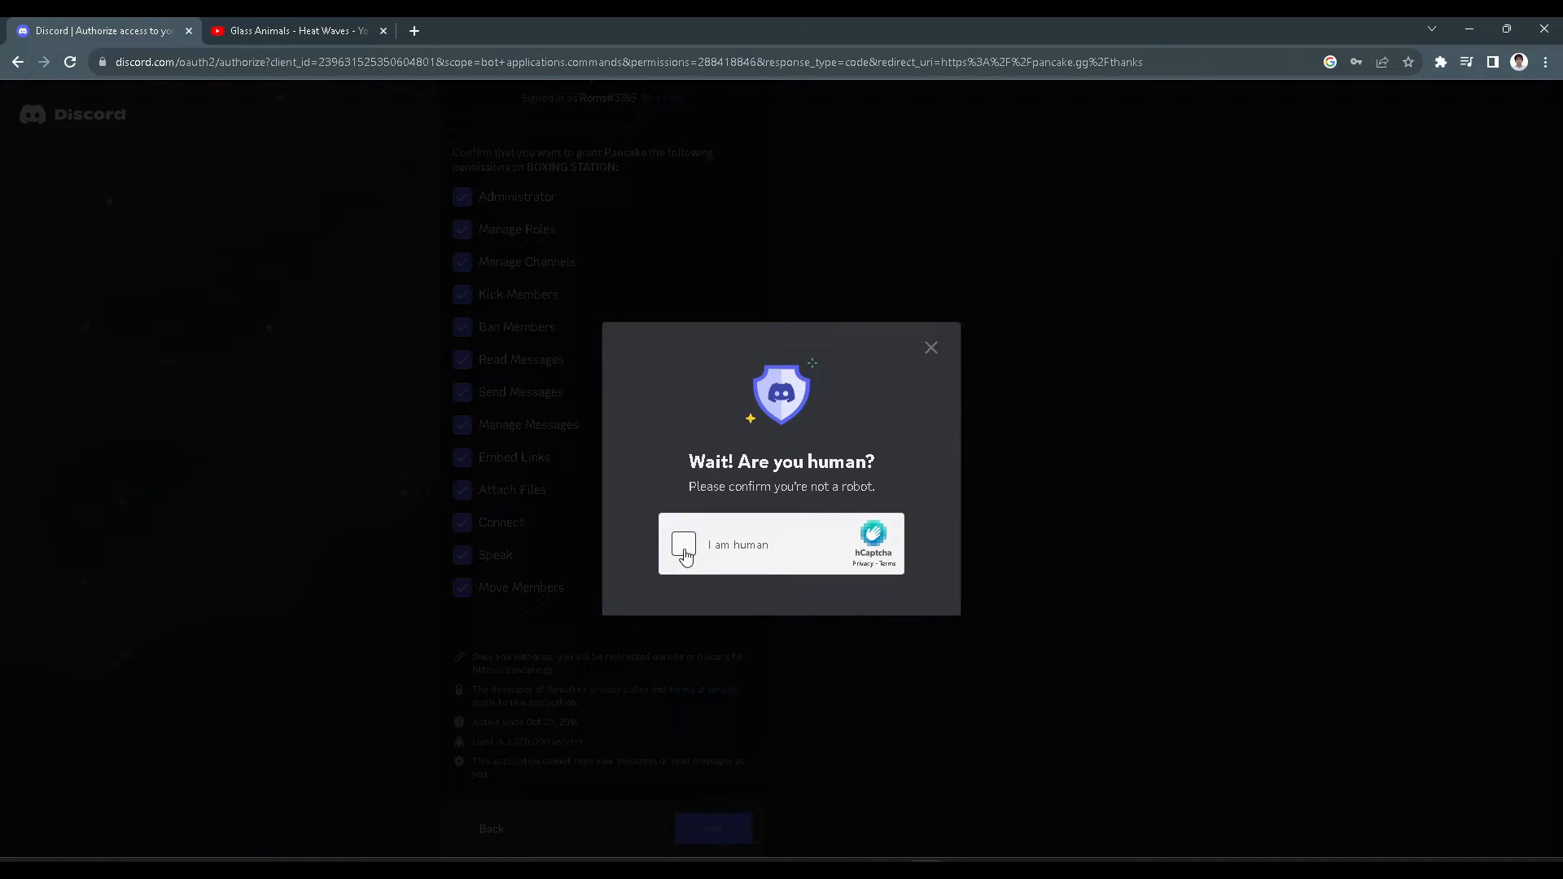
Pass the hCaptcha by selecting the daffodil plant images and verifying, completing Pancake's authorization
left_click(684, 544)
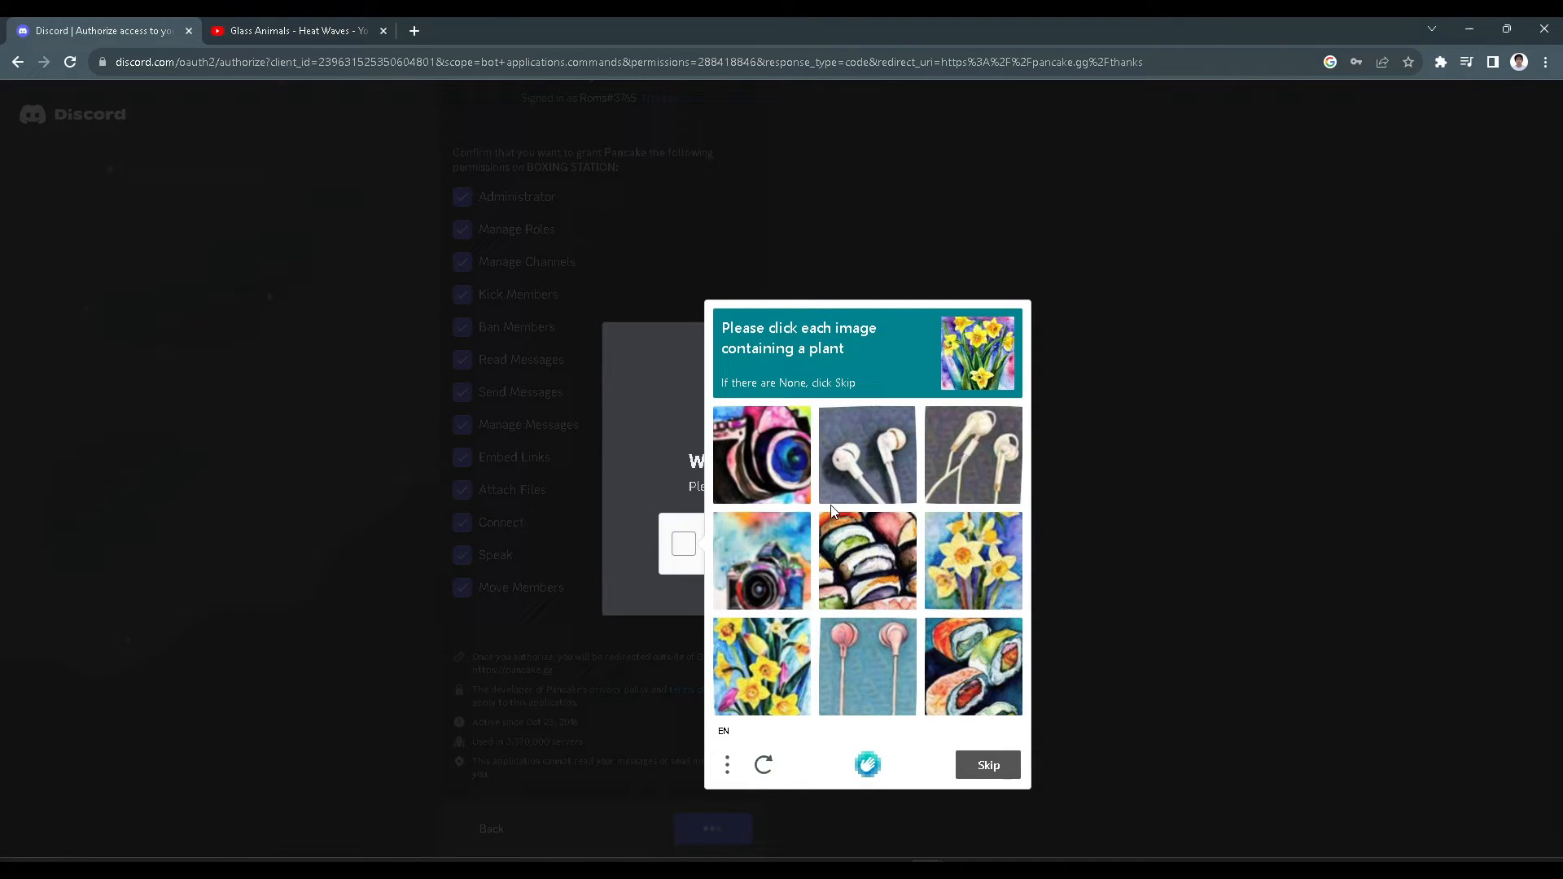
left_click(972, 560)
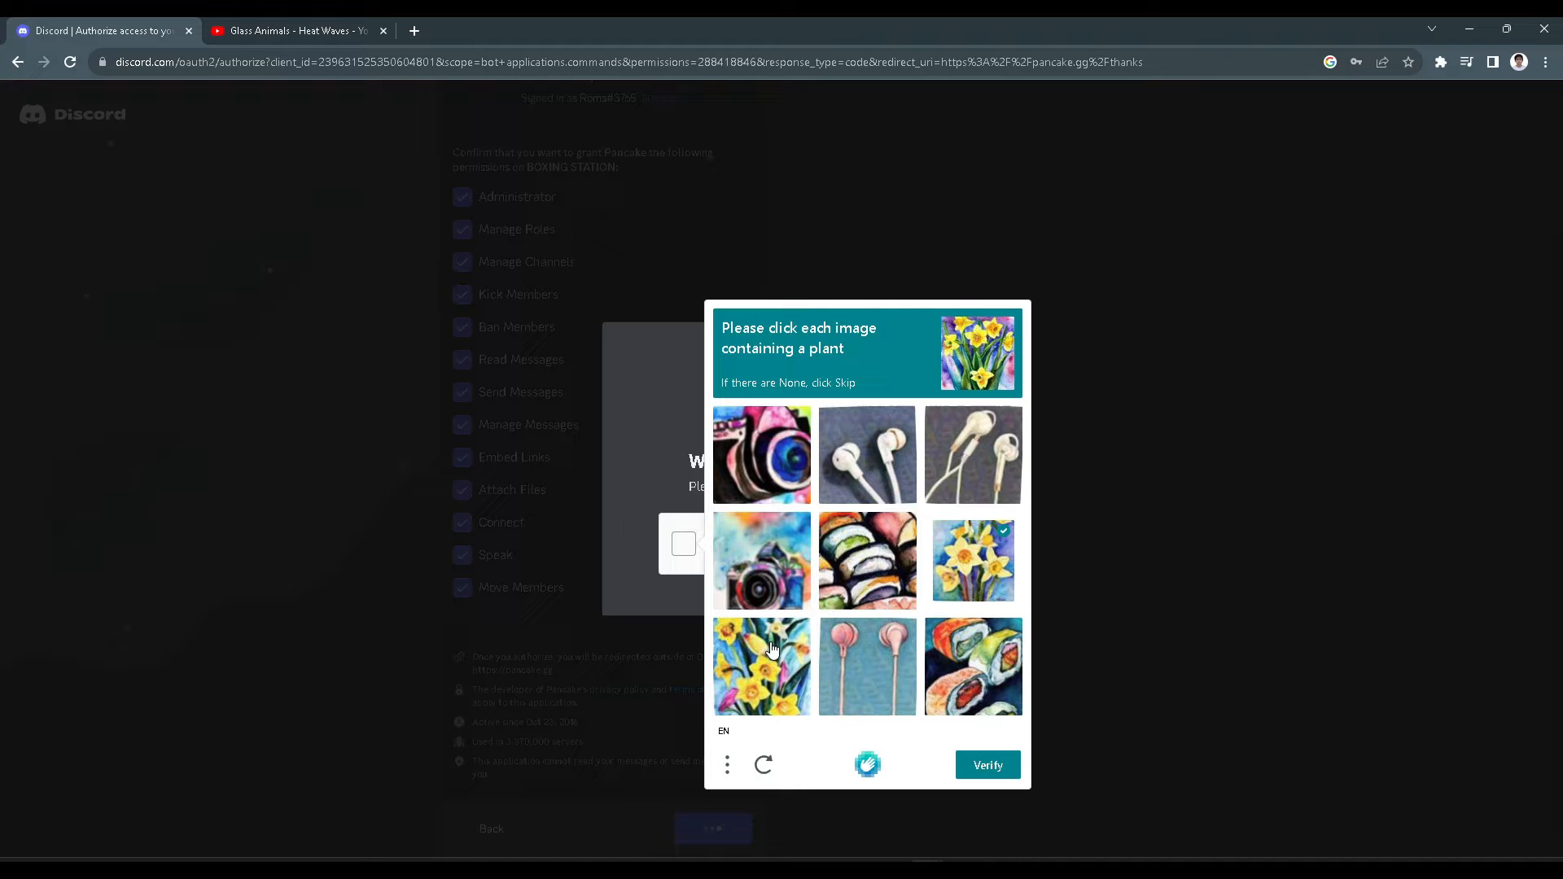
left_click(762, 666)
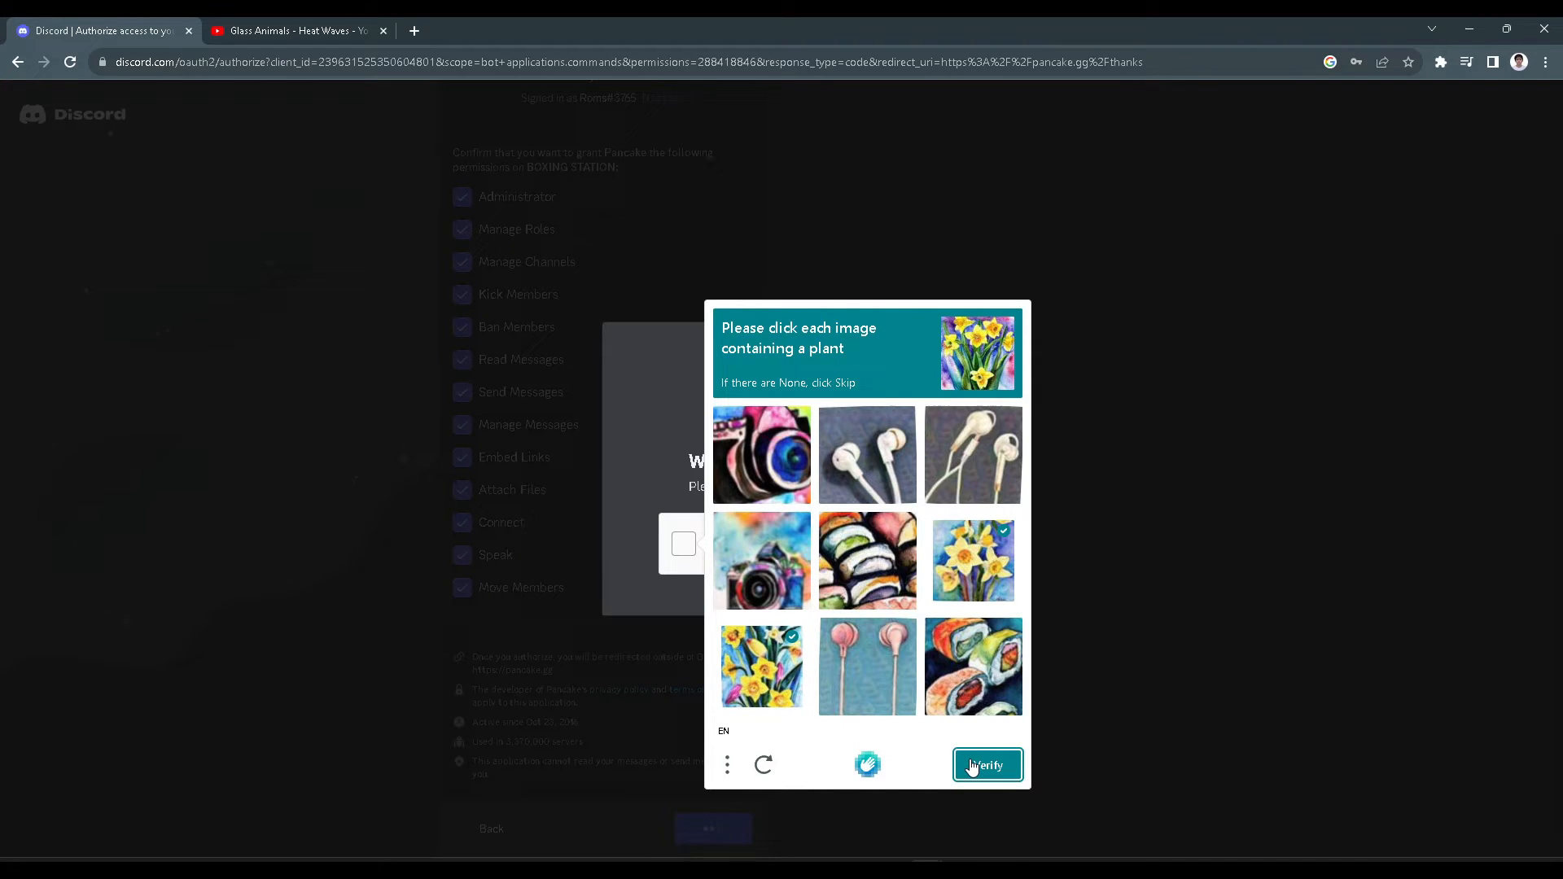
mouse_move(1084, 749)
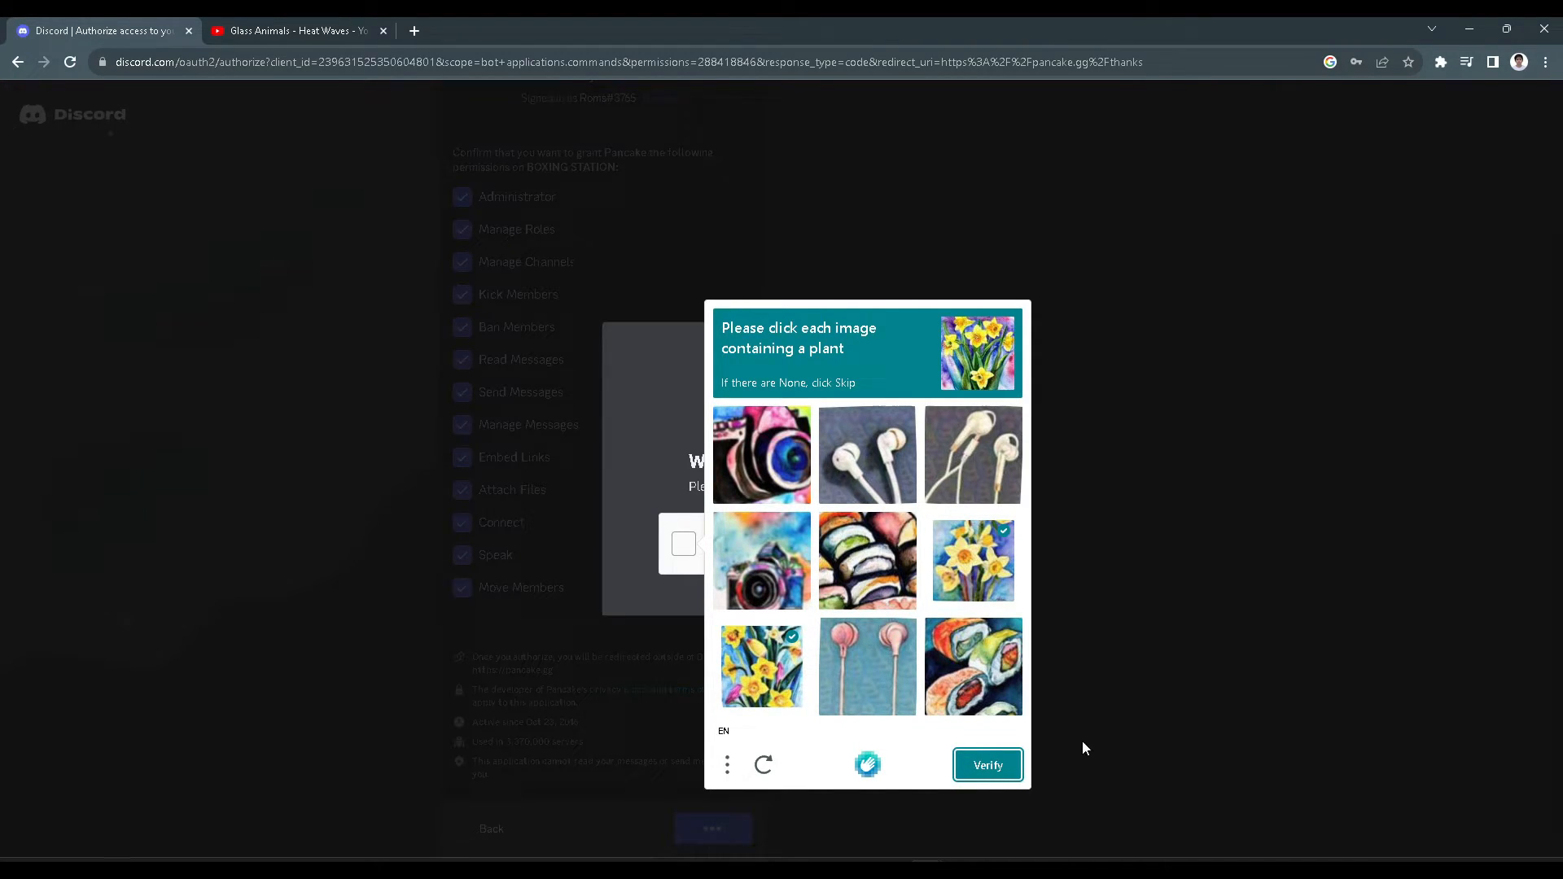
left_click(987, 765)
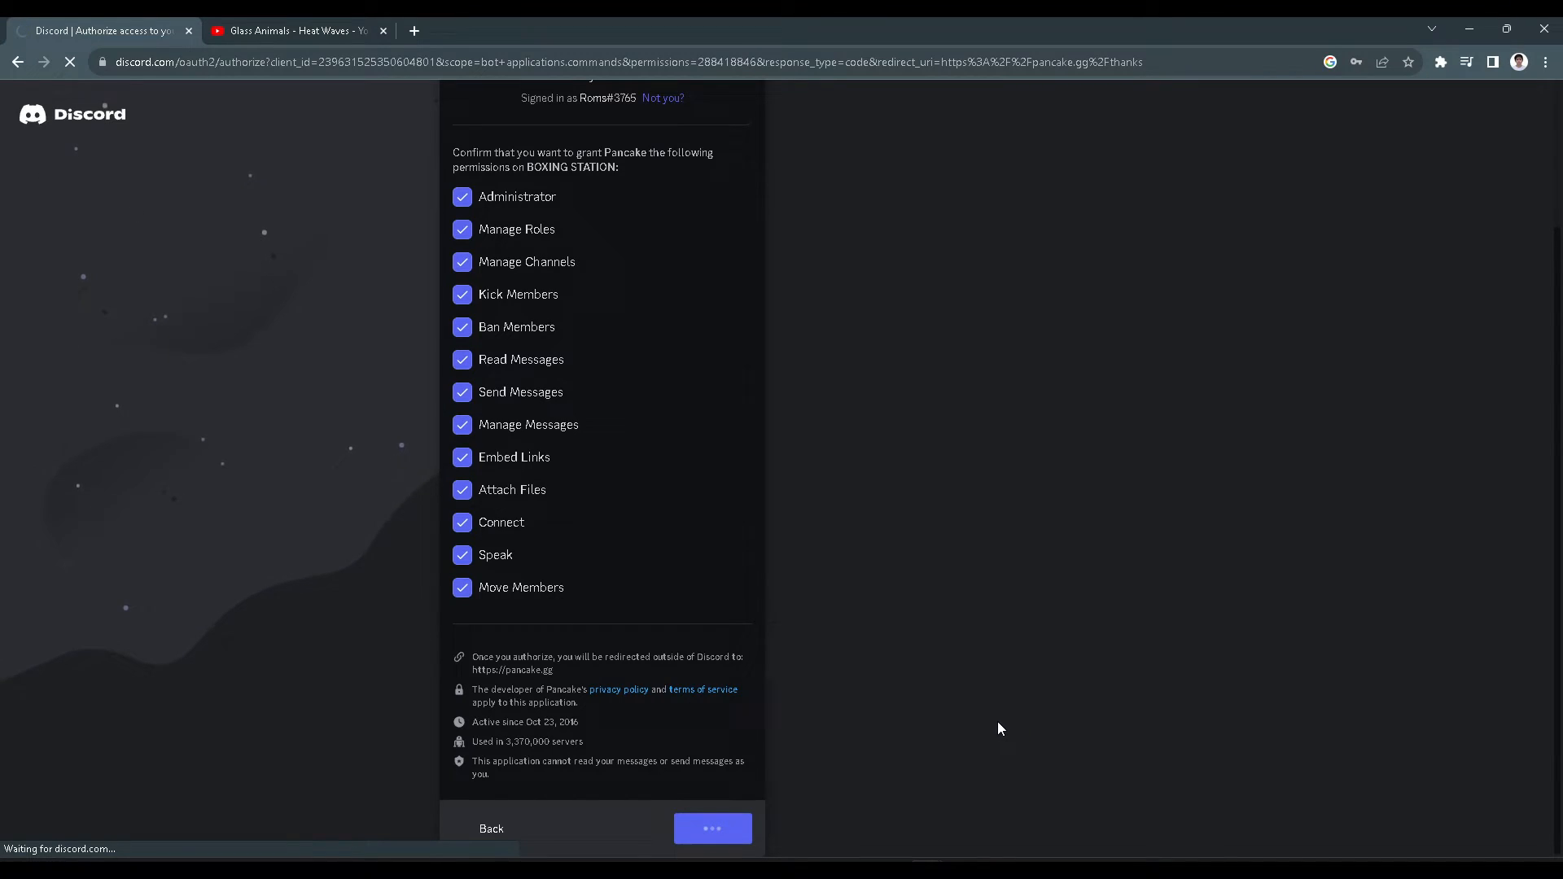
left_click(712, 829)
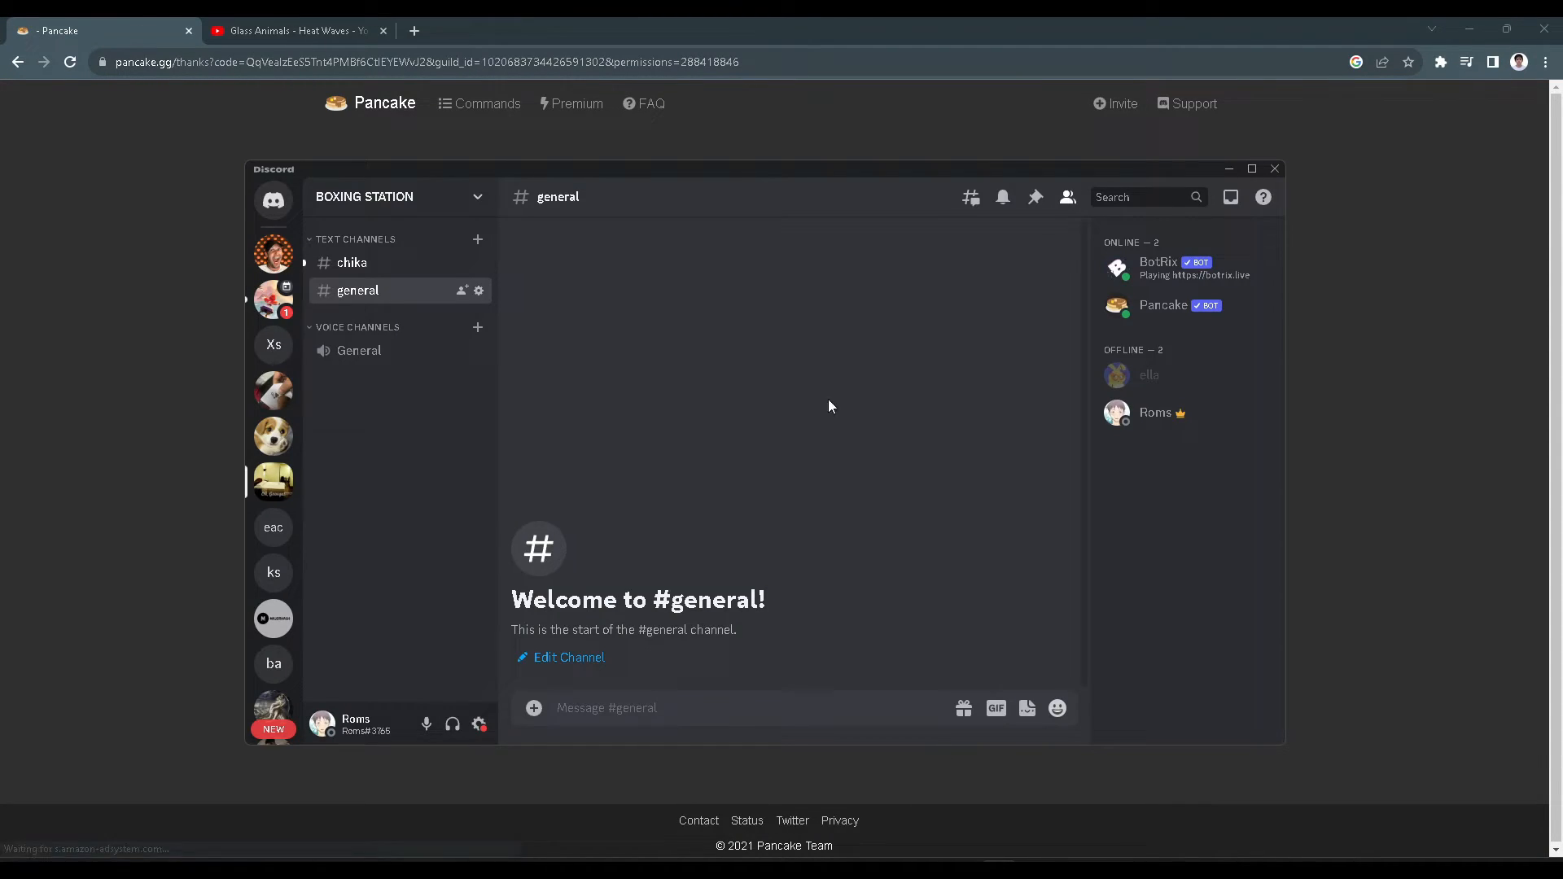
Connect to BOXING STATION's General voice channel with Pancake now a member
left_click(1162, 304)
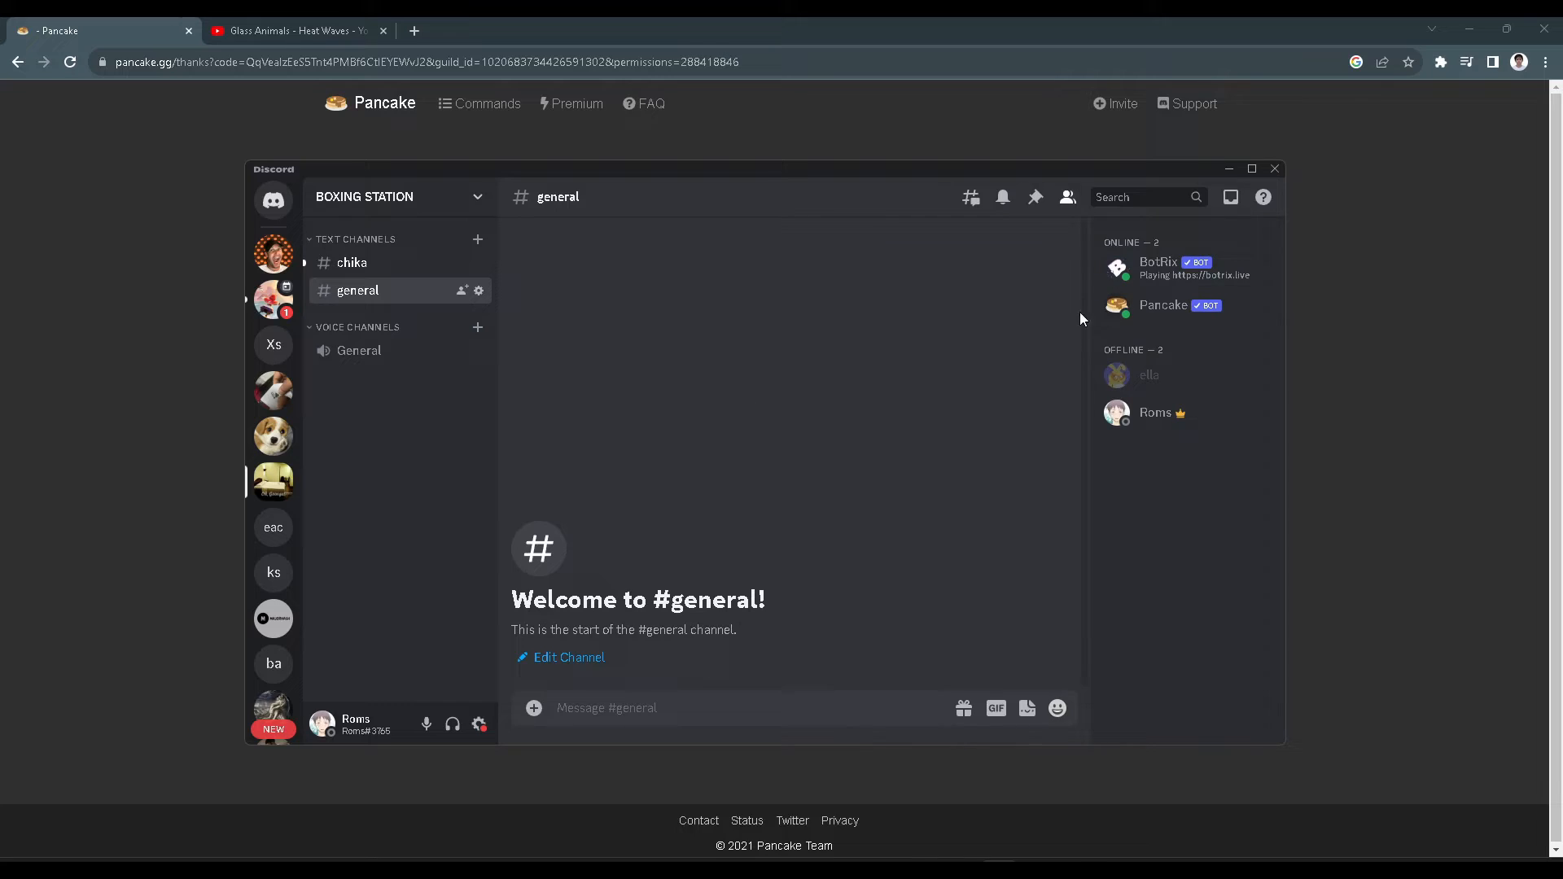
mouse_move(358, 351)
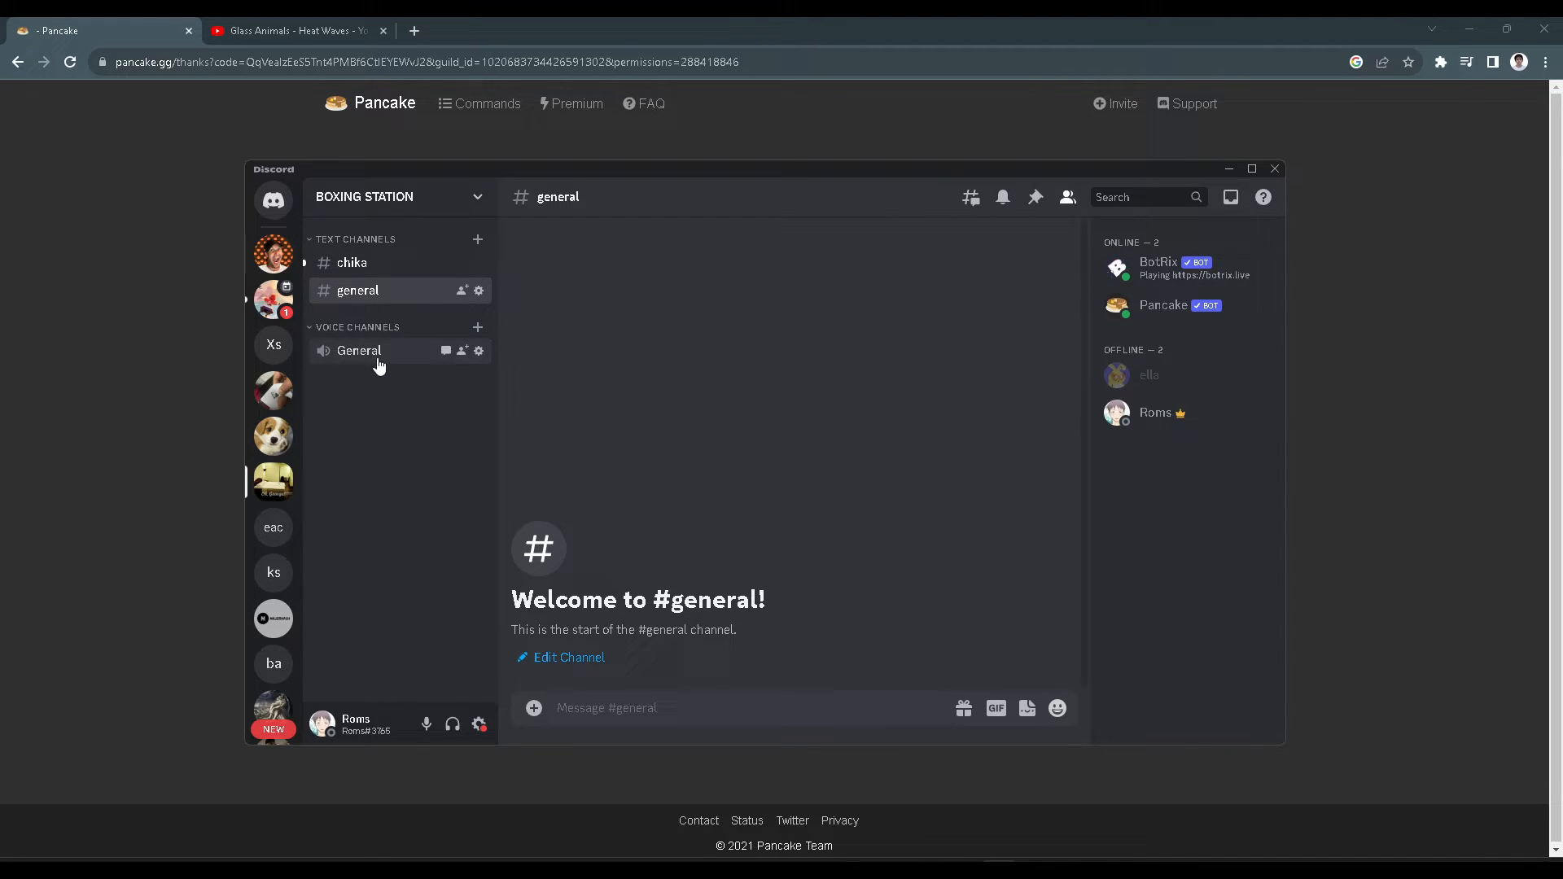
left_click(359, 350)
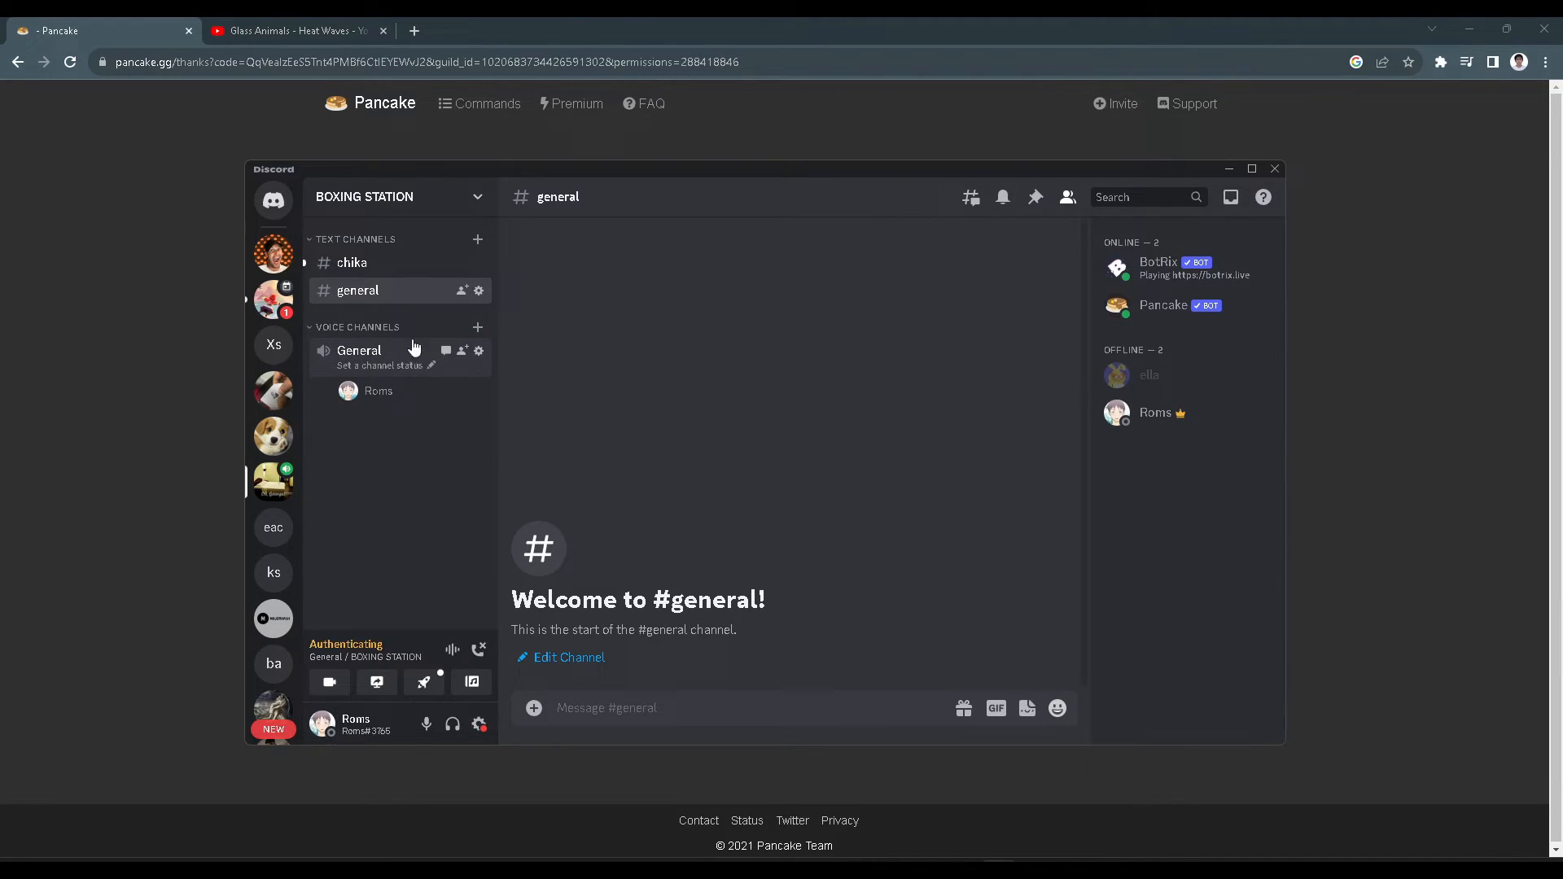
left_click(358, 350)
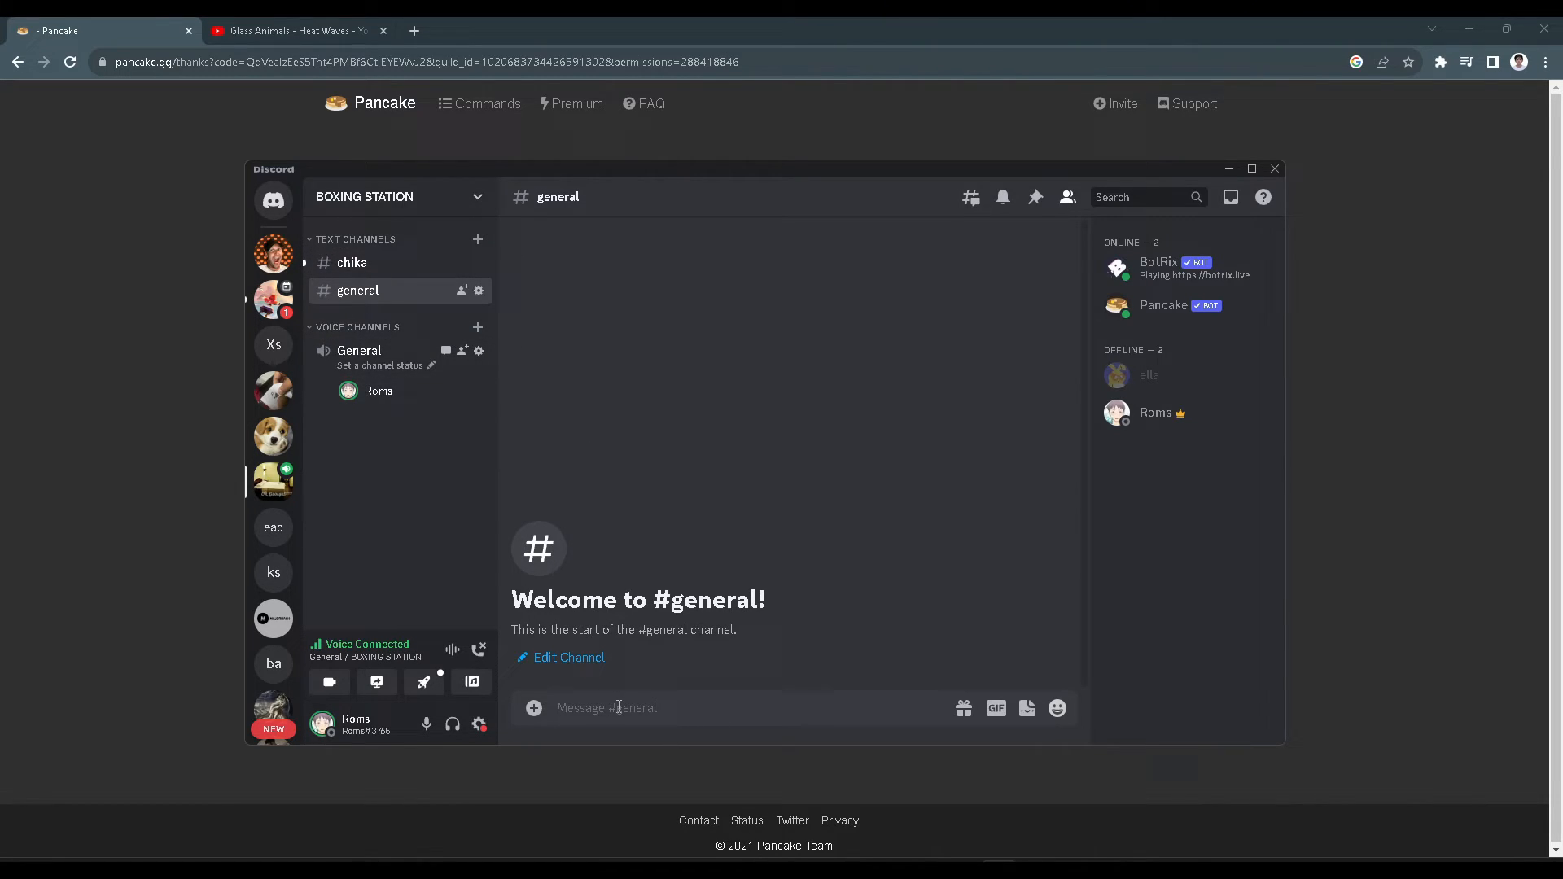
Begin a 'p!' play command in #general, then switch to the Heat Waves YouTube tab
type("p!")
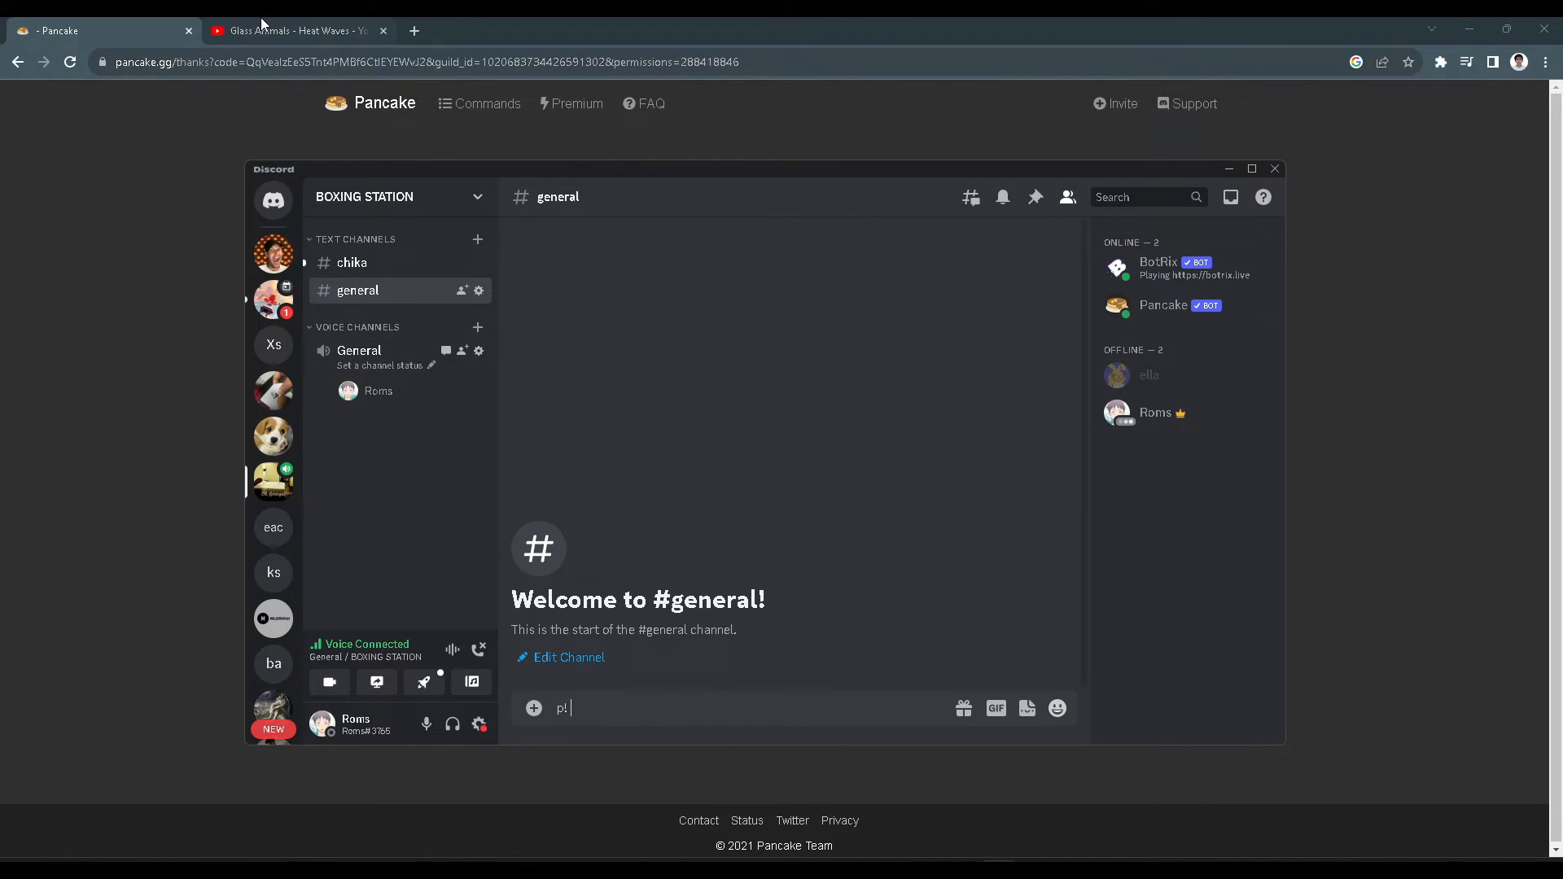
left_click(295, 29)
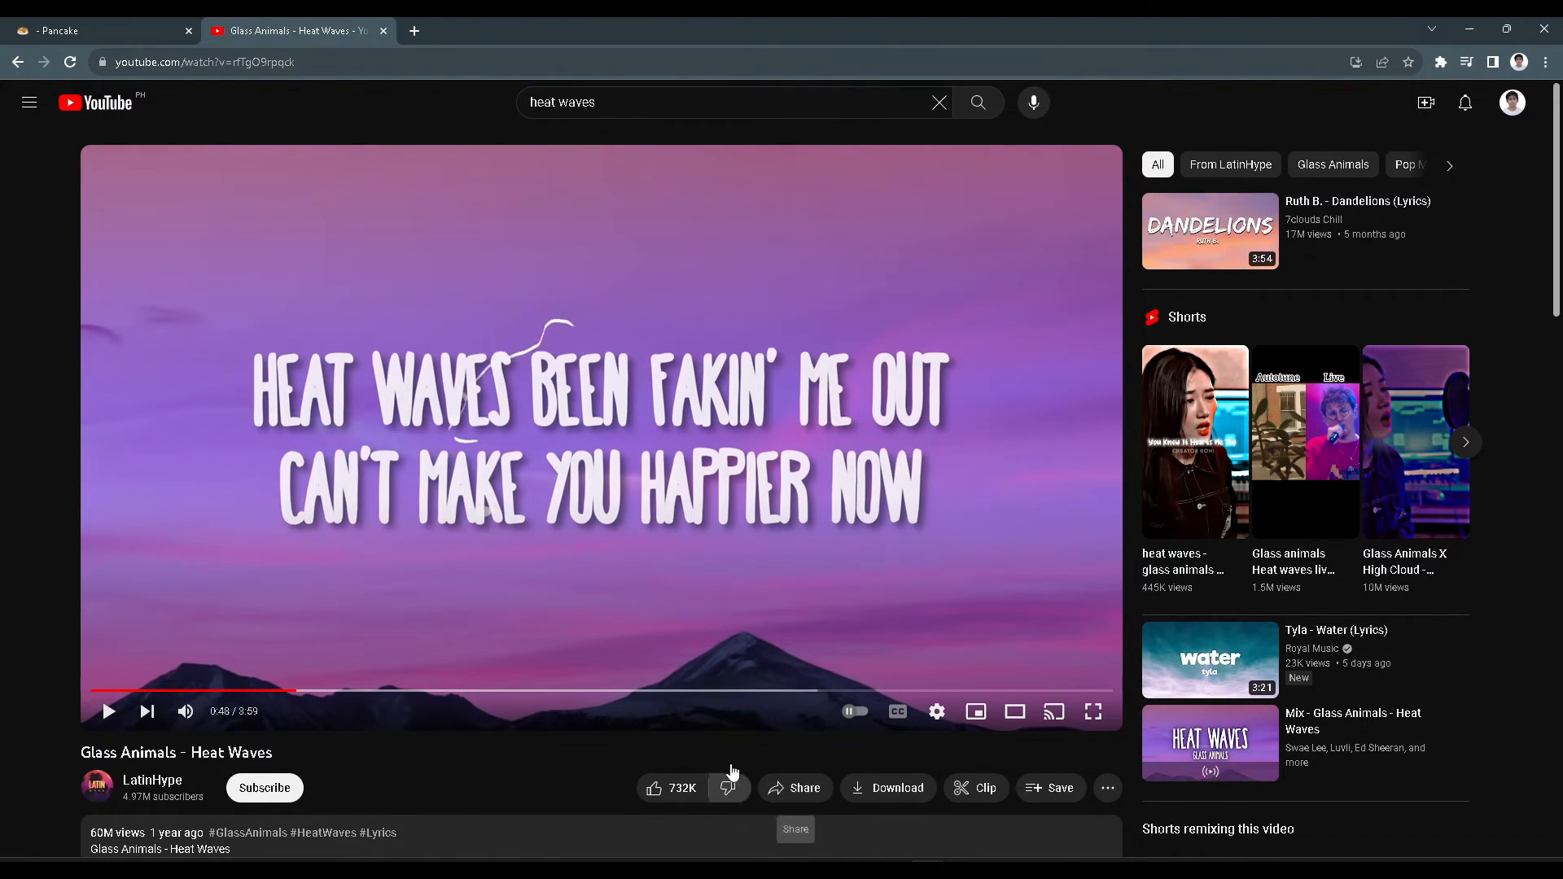
Get the shareable link for the Glass Animals - Heat Waves video via Share
left_click(806, 788)
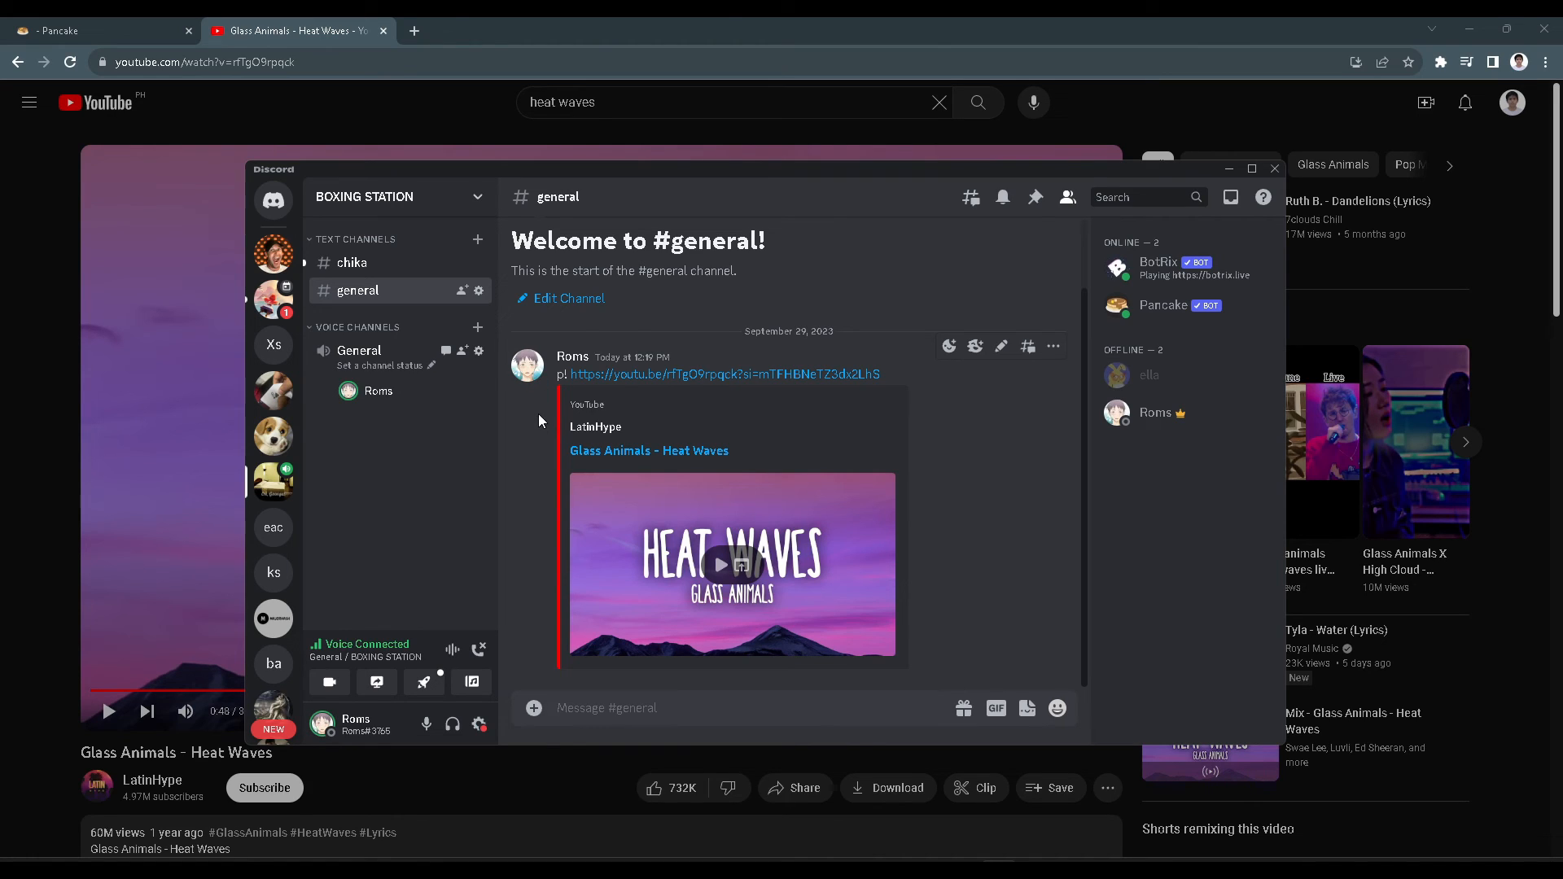
mouse_move(1161, 305)
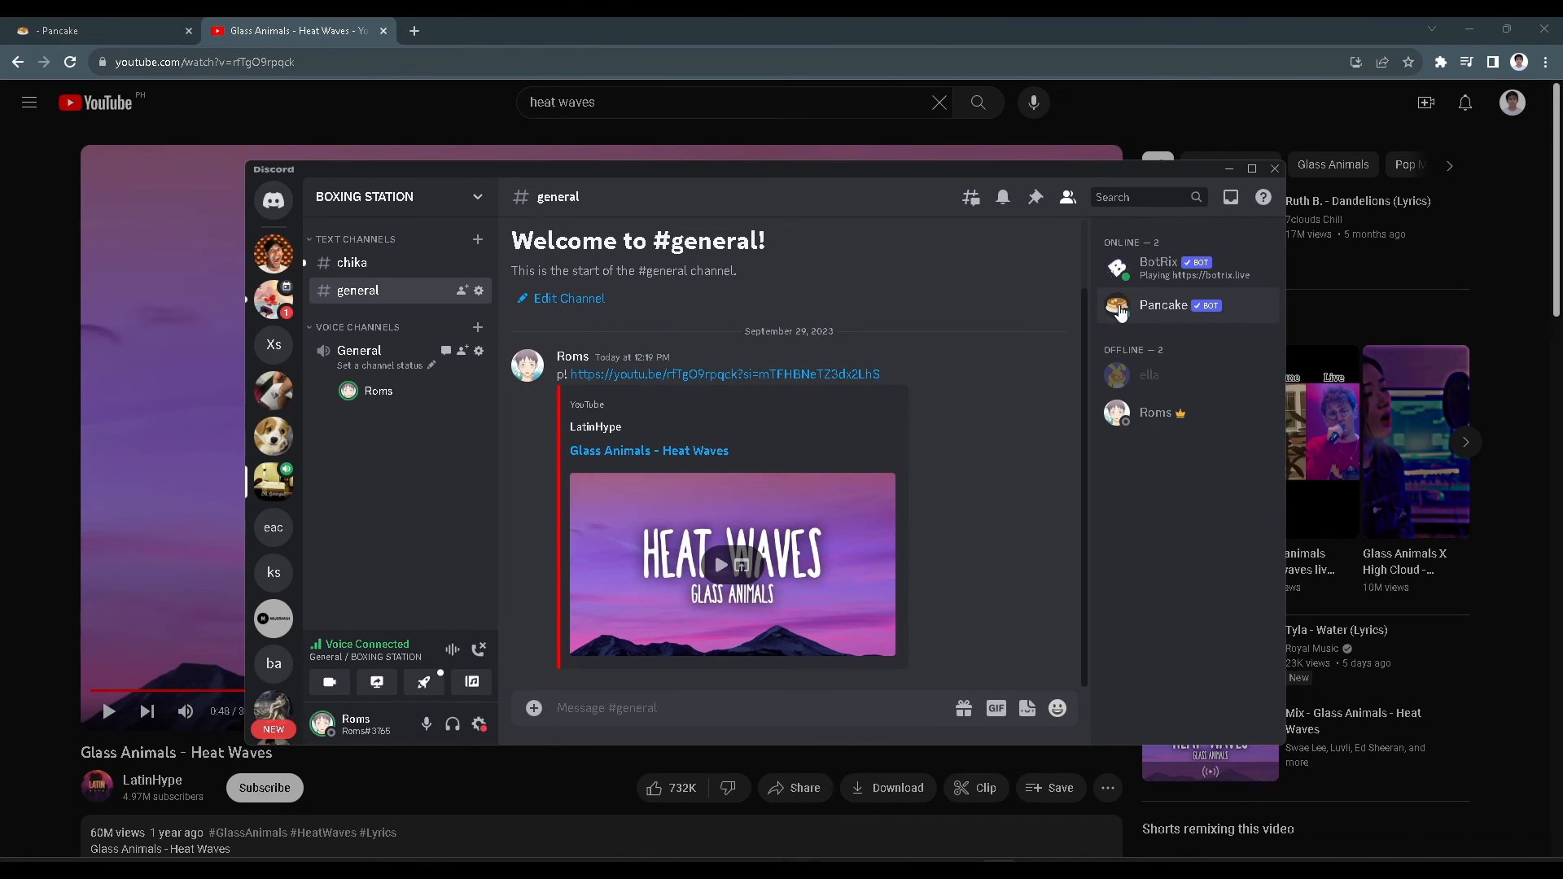